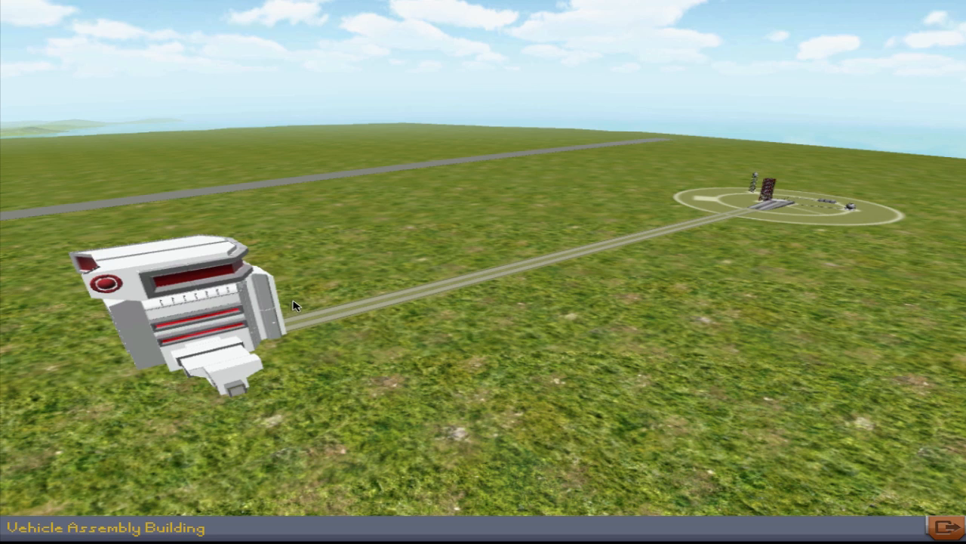
Enter the Vehicle Assembly Building, skip the tutorial, and start with the windowed three-crew capsule
click(174, 309)
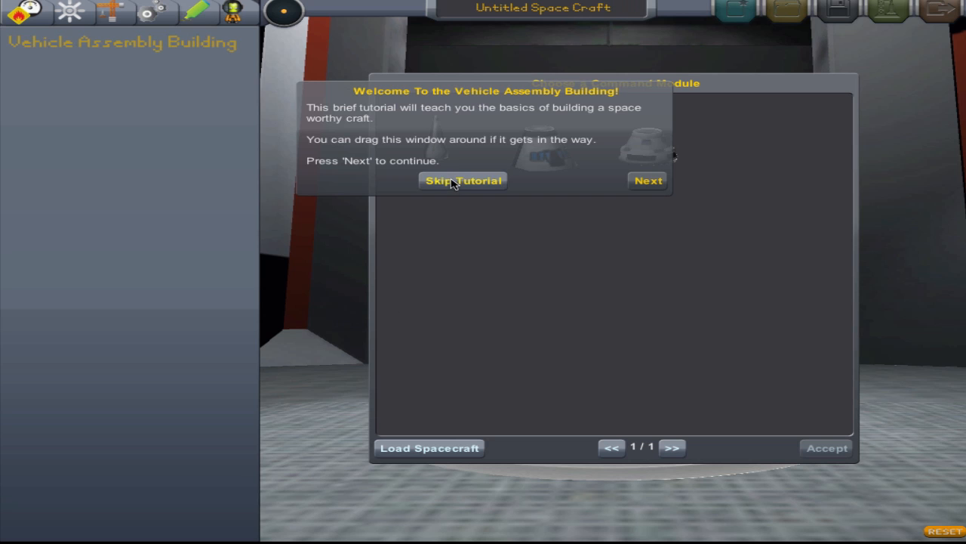
click(463, 180)
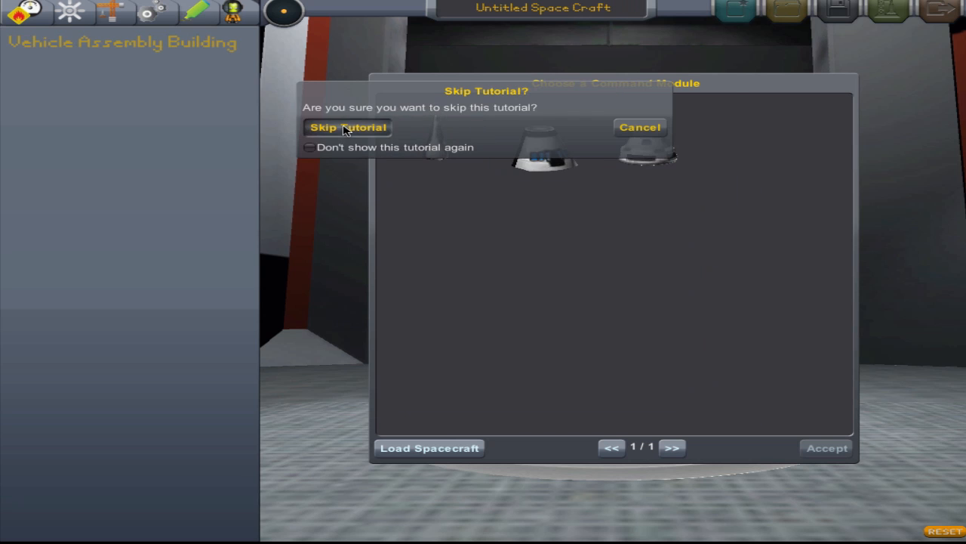
click(347, 127)
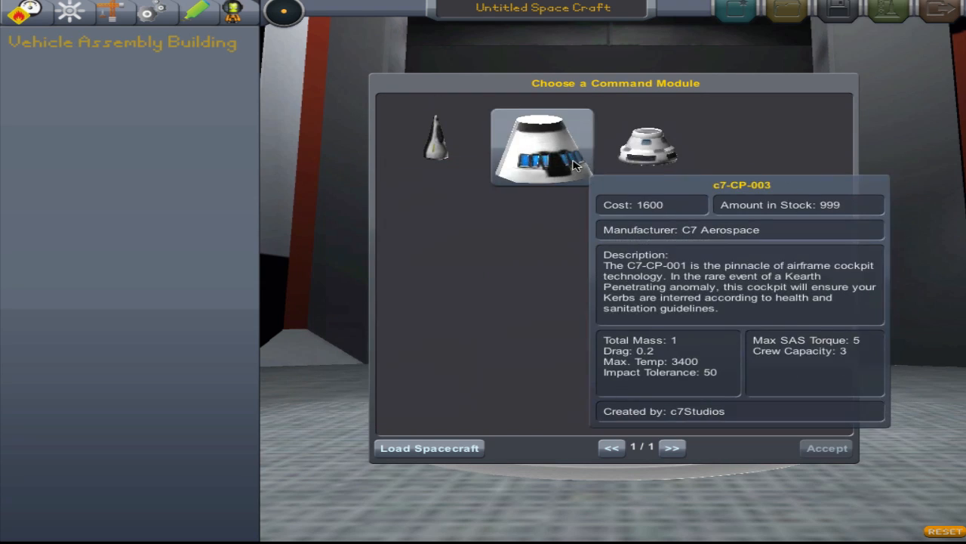
click(435, 143)
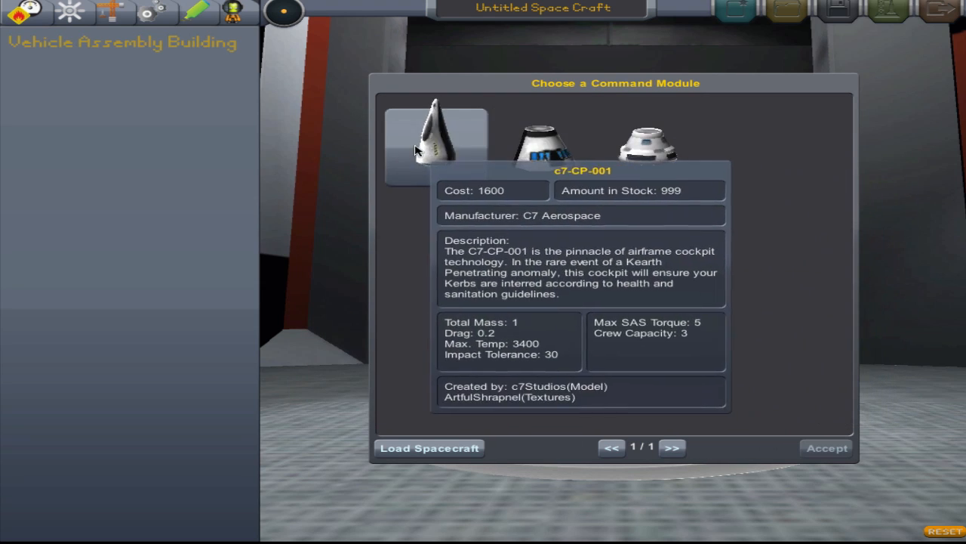
click(542, 147)
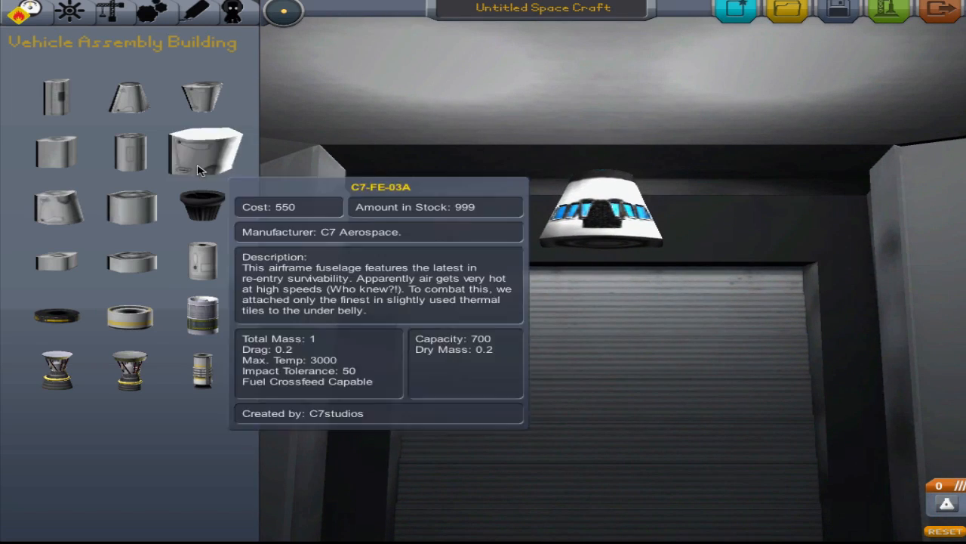
mouse_move(204, 208)
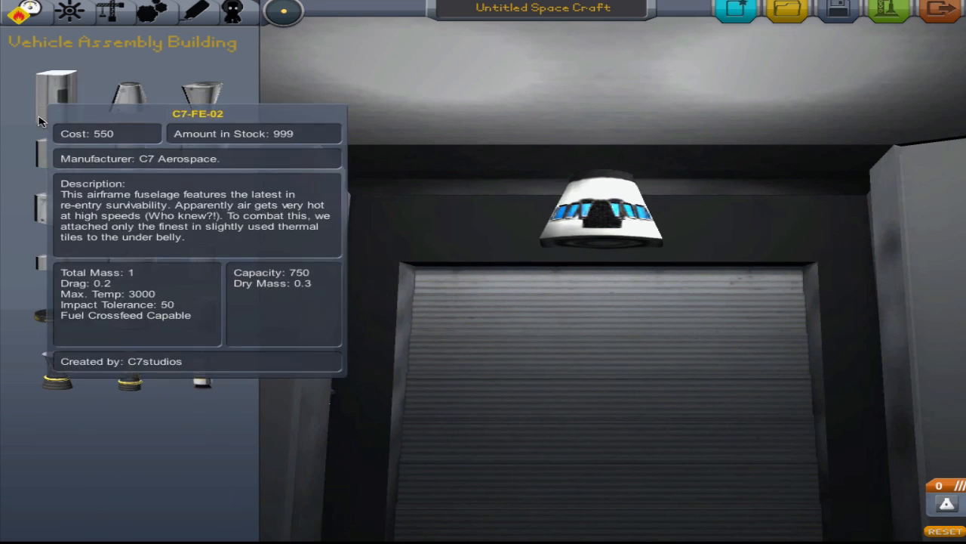
mouse_move(49, 317)
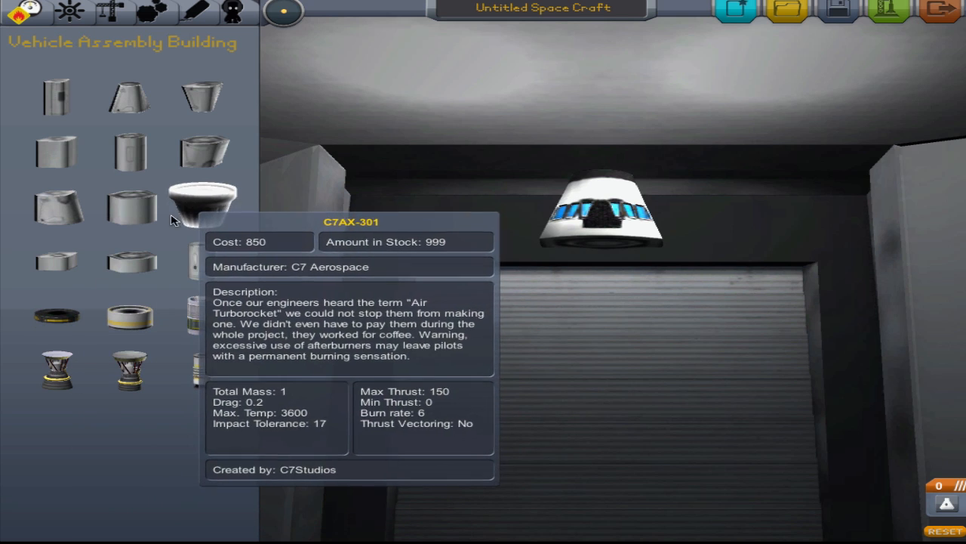
mouse_move(55, 316)
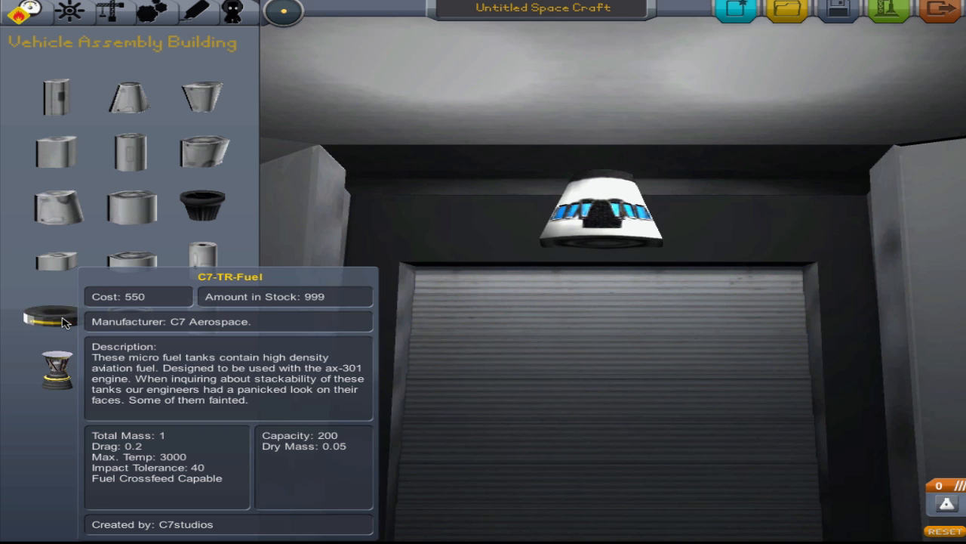
mouse_move(202, 204)
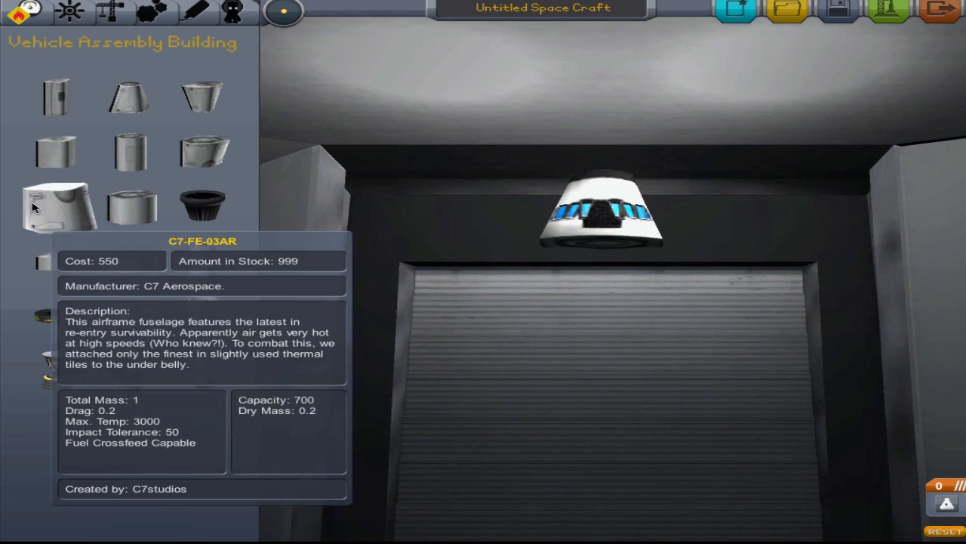
Browse the Command & Control and Structural & Aerodynamic parts, discarding the held part unattached
click(68, 11)
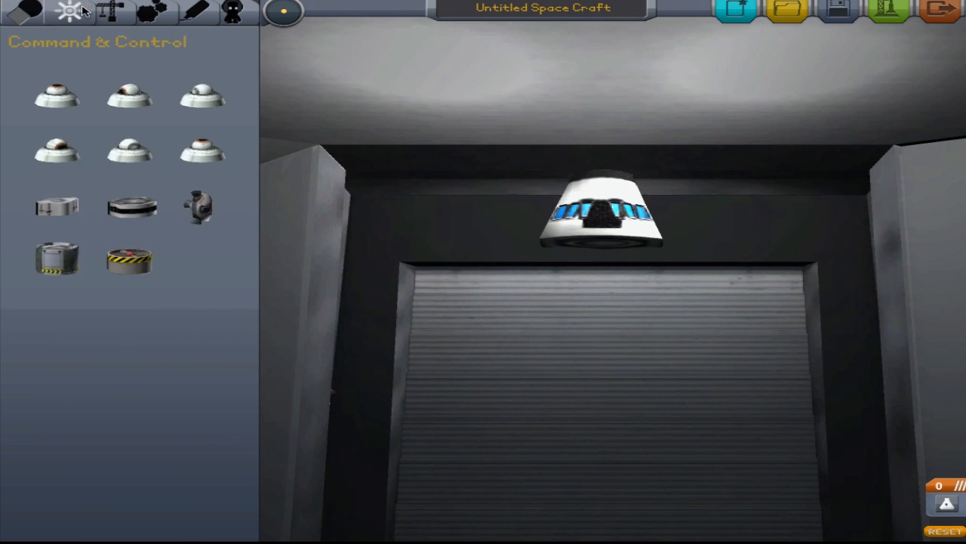
mouse_move(129, 148)
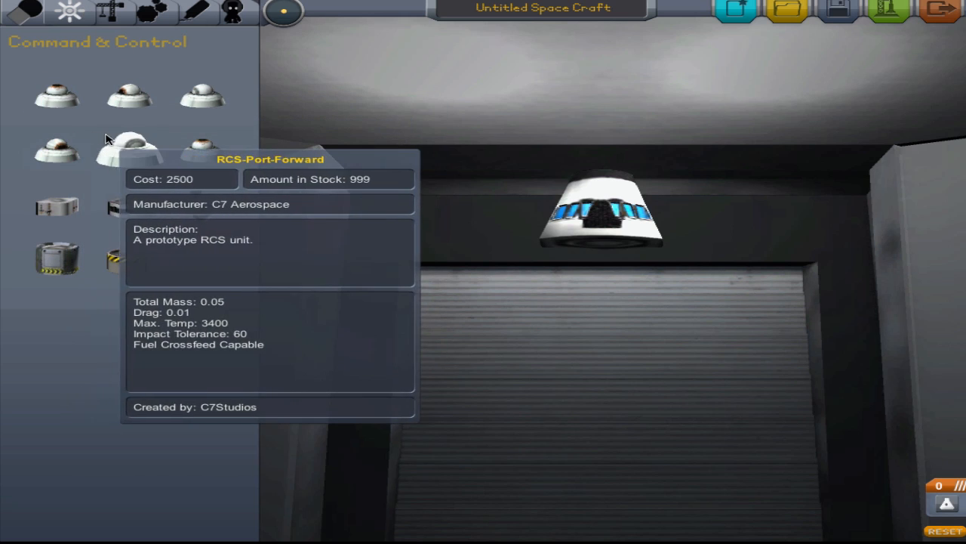
mouse_move(202, 151)
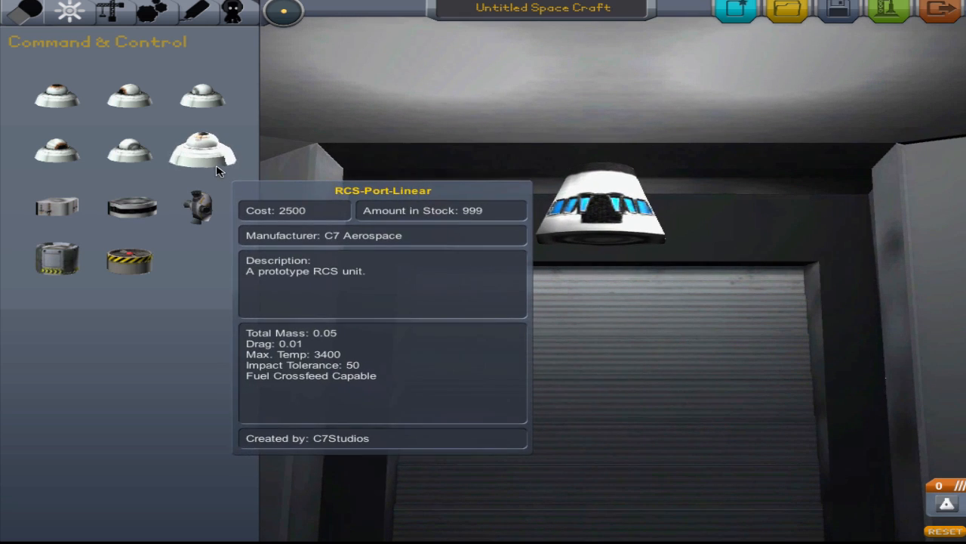
click(114, 11)
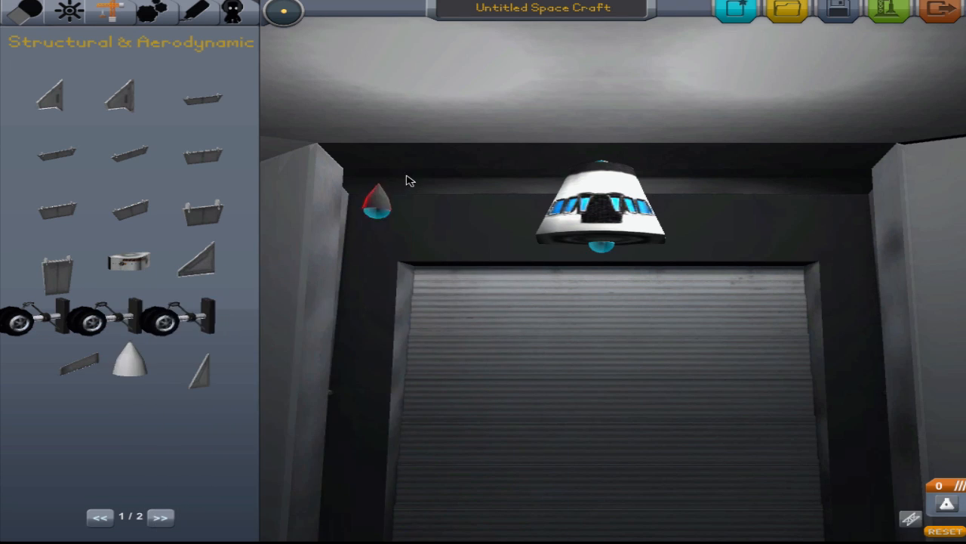
drag(378, 200, 604, 159)
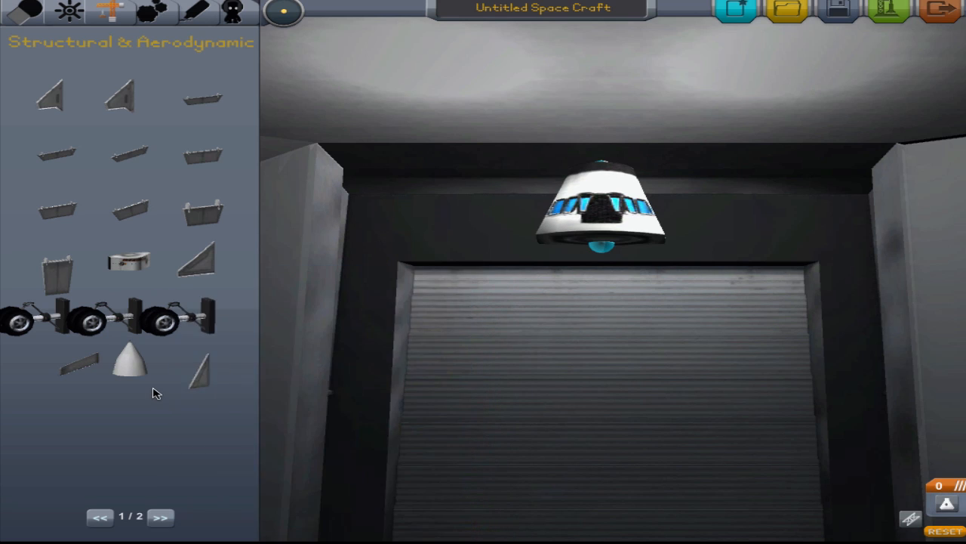
Pick the parachute from Utility & Scientific and fit it onto the capsule's top
click(198, 11)
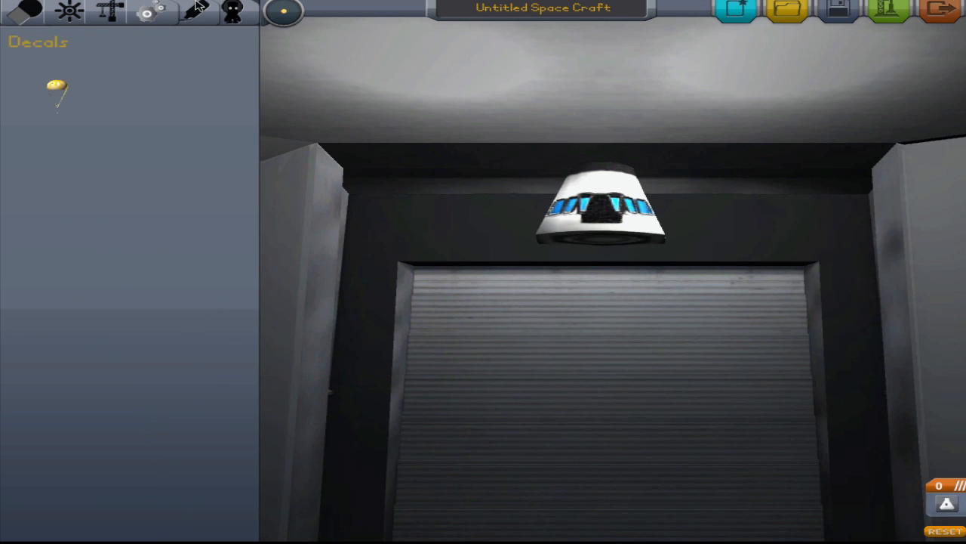
click(109, 12)
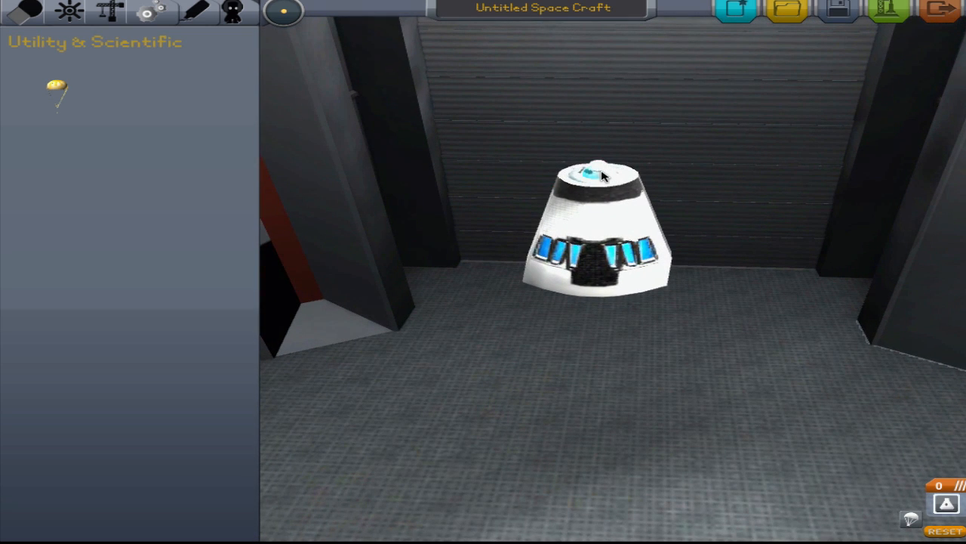
click(23, 12)
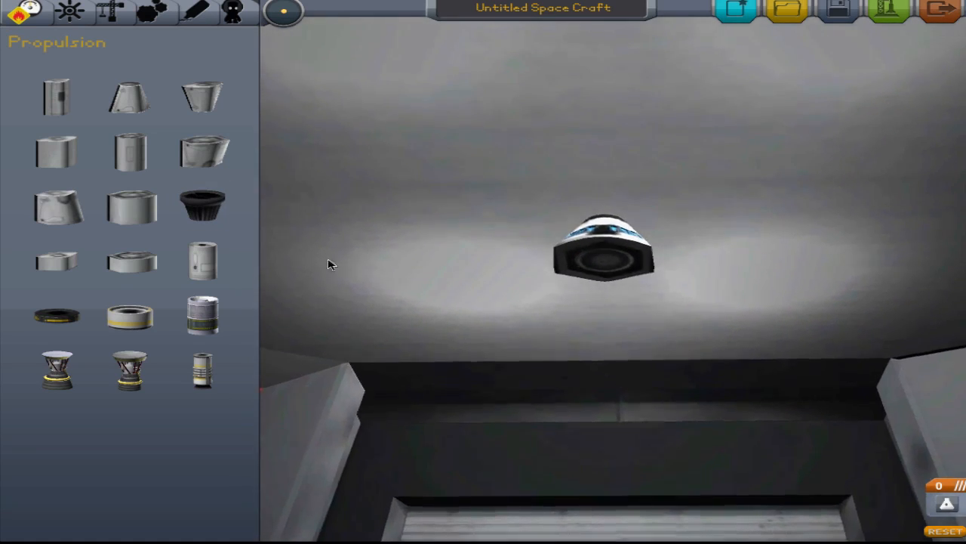
mouse_move(203, 204)
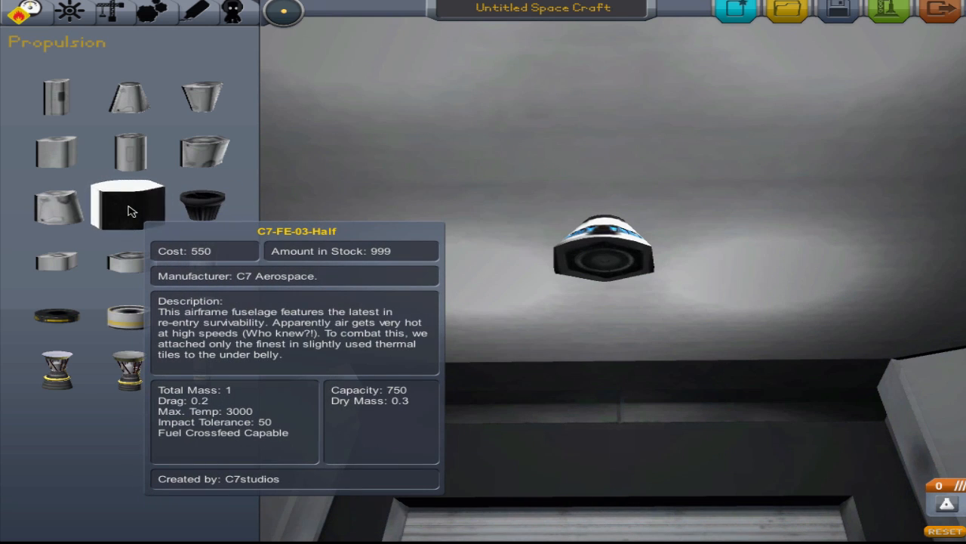
mouse_move(57, 207)
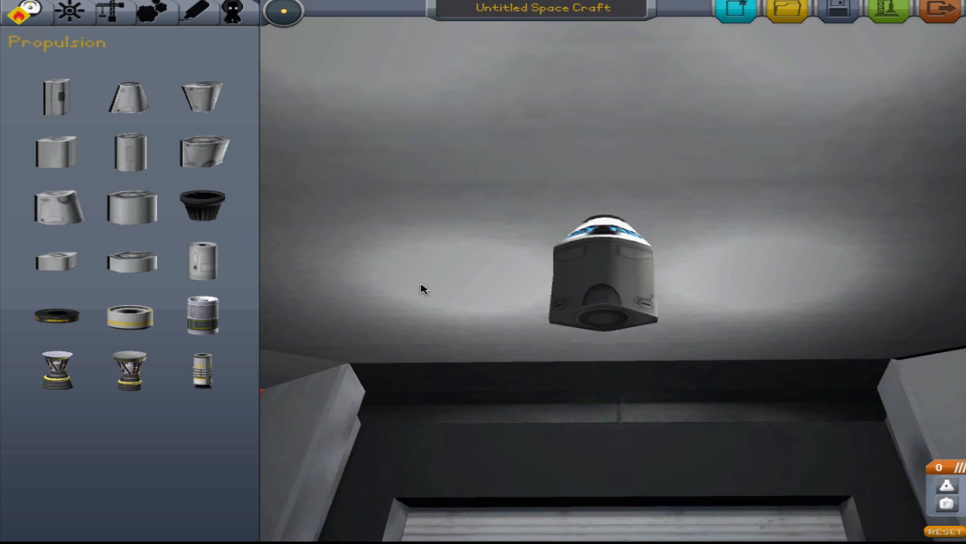
mouse_move(130, 260)
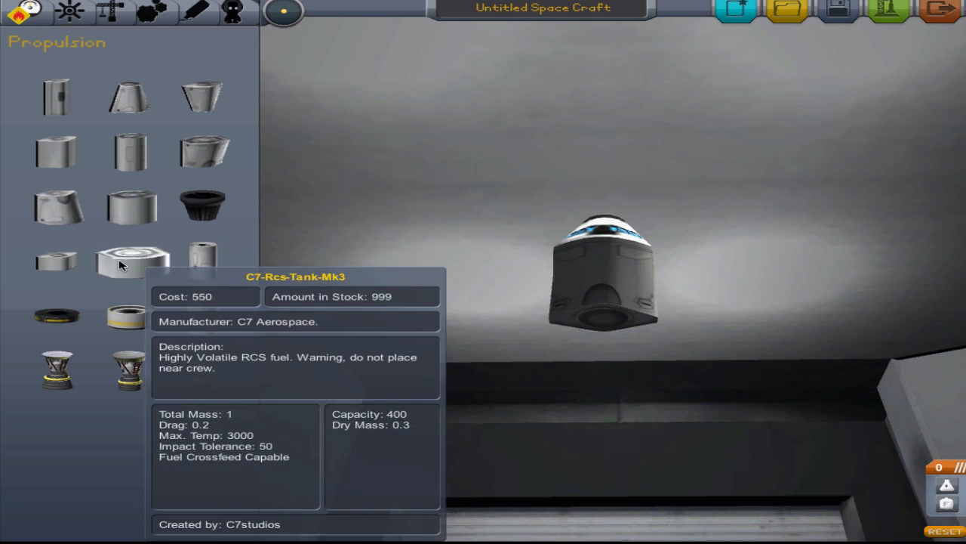
mouse_move(57, 207)
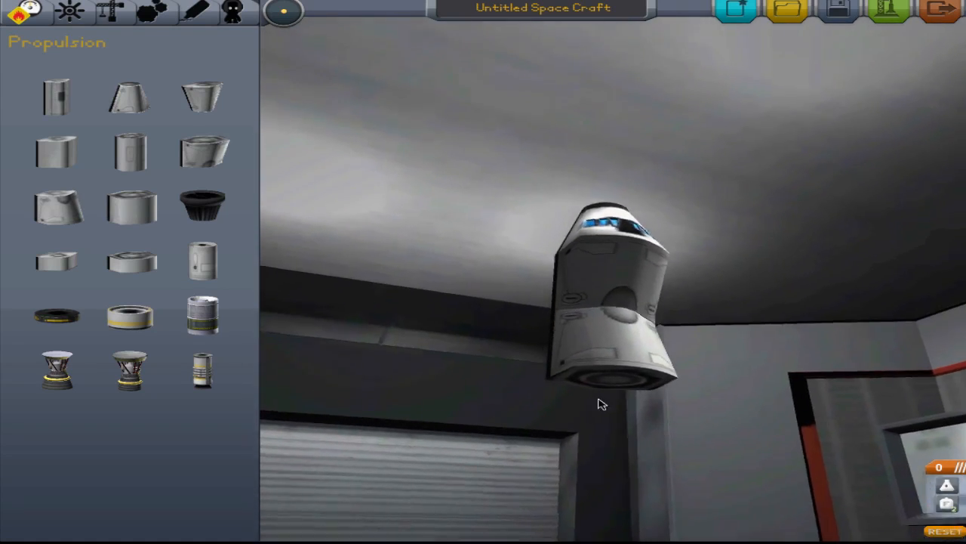
Orbit the view around the capsule and fuselage stack
drag(600, 404, 504, 71)
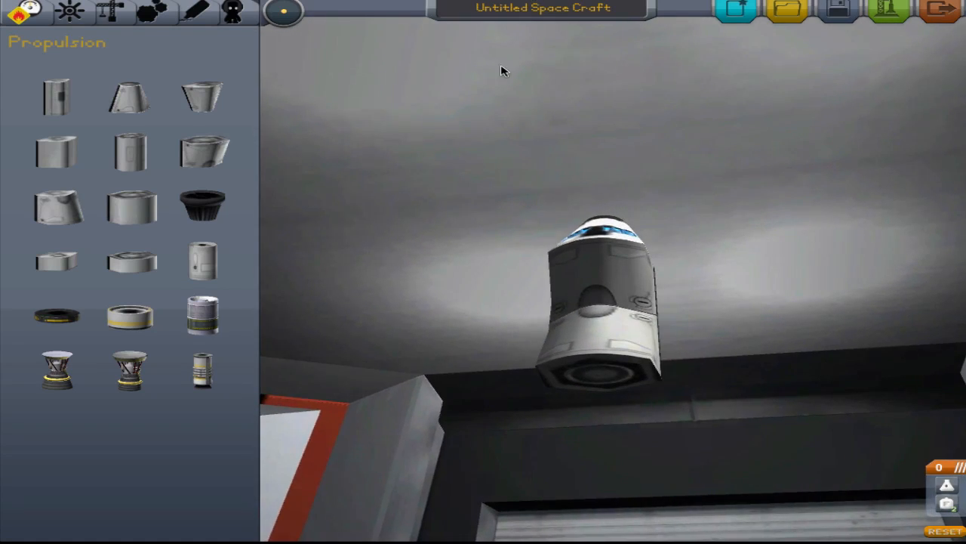
mouse_move(401, 104)
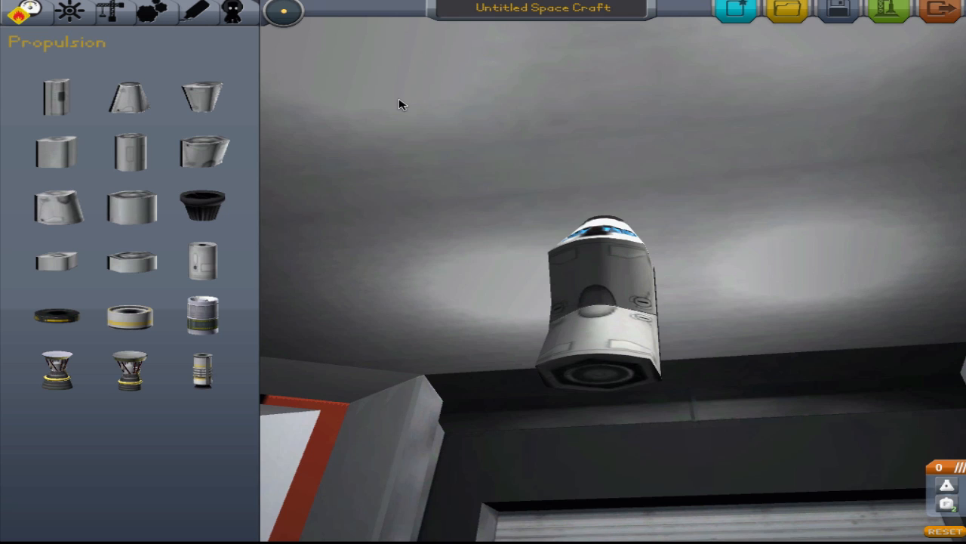
mouse_move(344, 40)
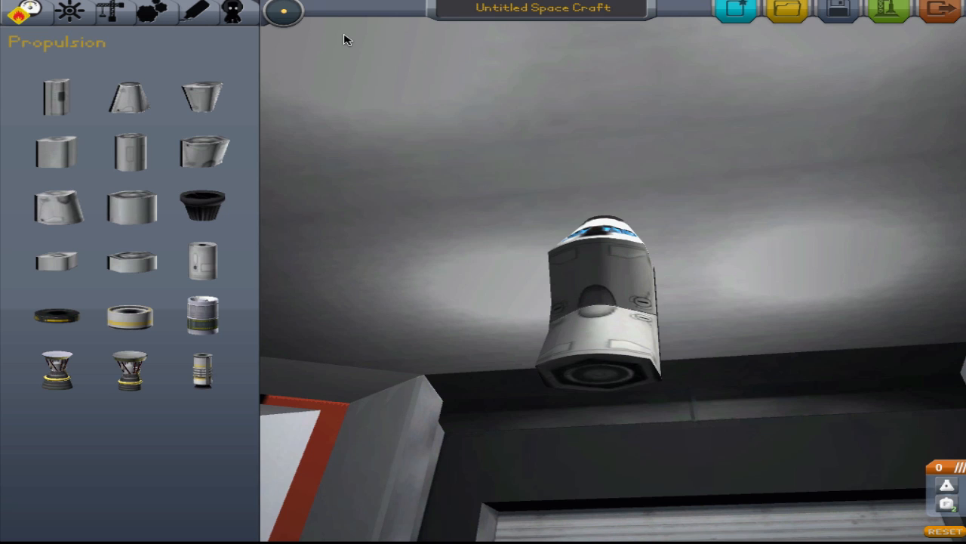
mouse_move(202, 206)
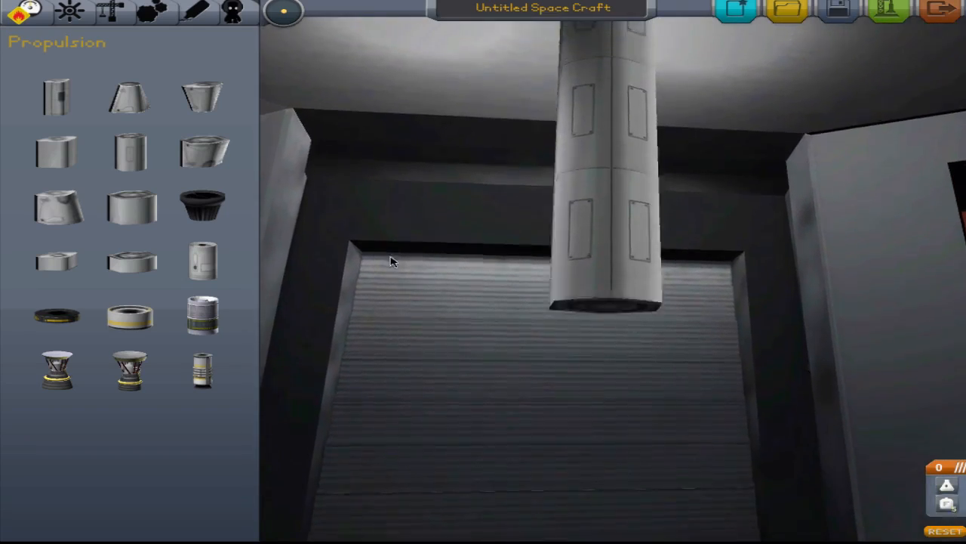
mouse_move(130, 152)
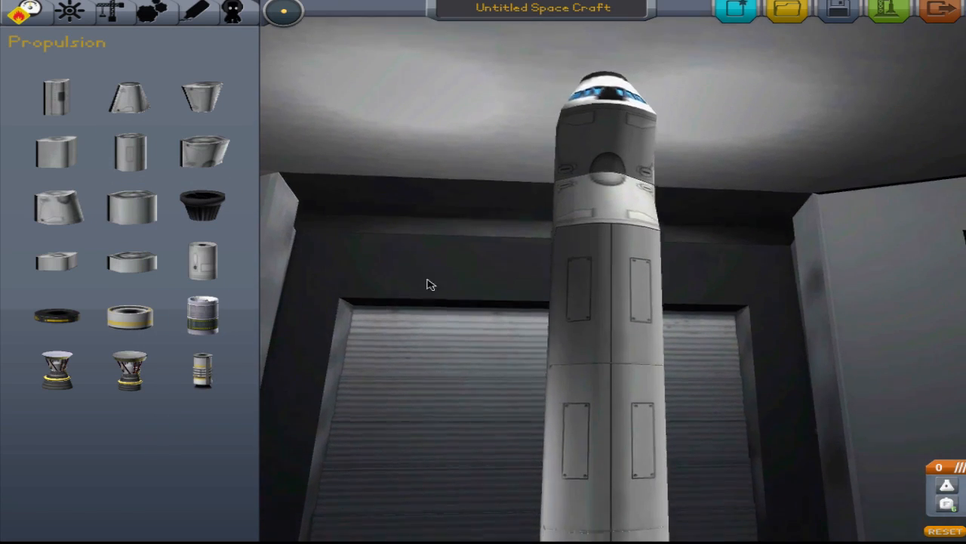
mouse_move(202, 207)
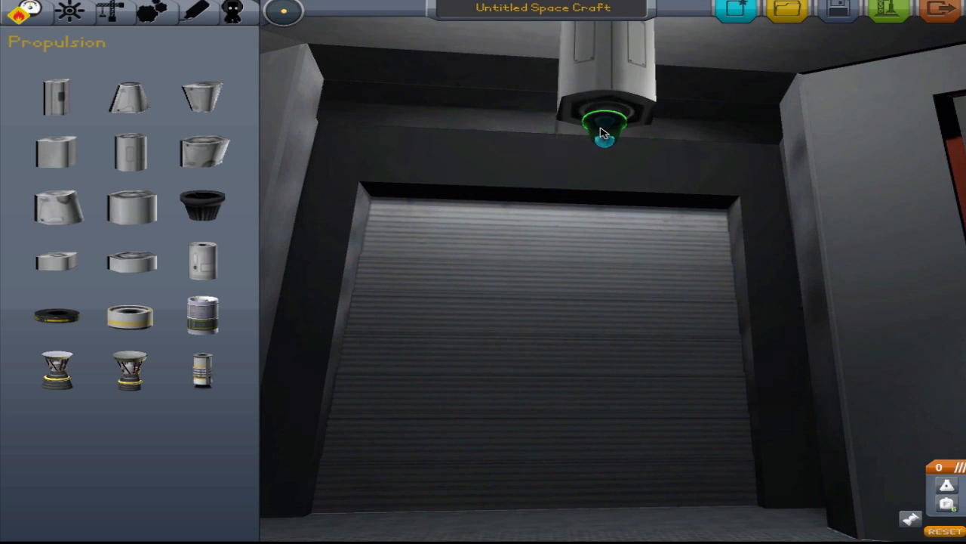
Attach an engine under the upper tank and pick a decoupler to mount beneath it
click(151, 11)
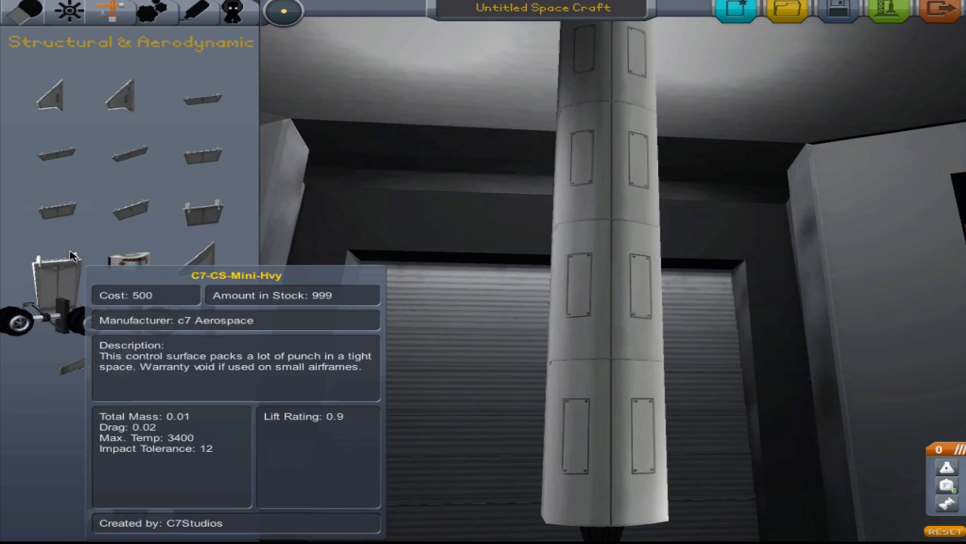
mouse_move(128, 260)
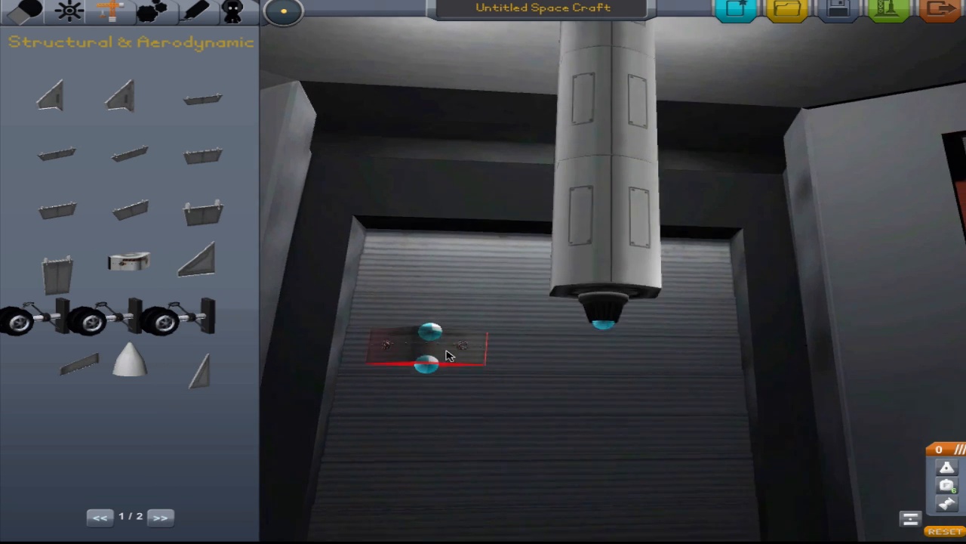
drag(430, 348, 604, 340)
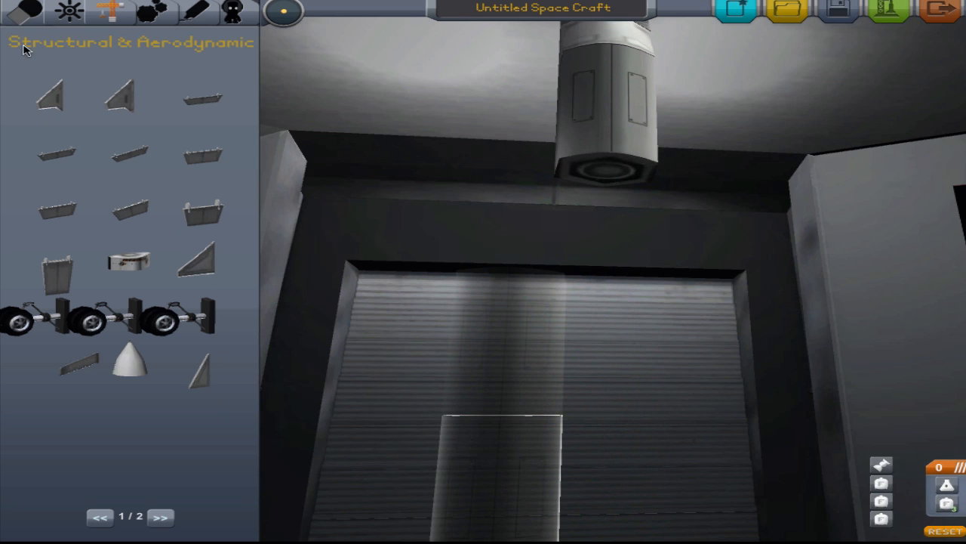
click(20, 12)
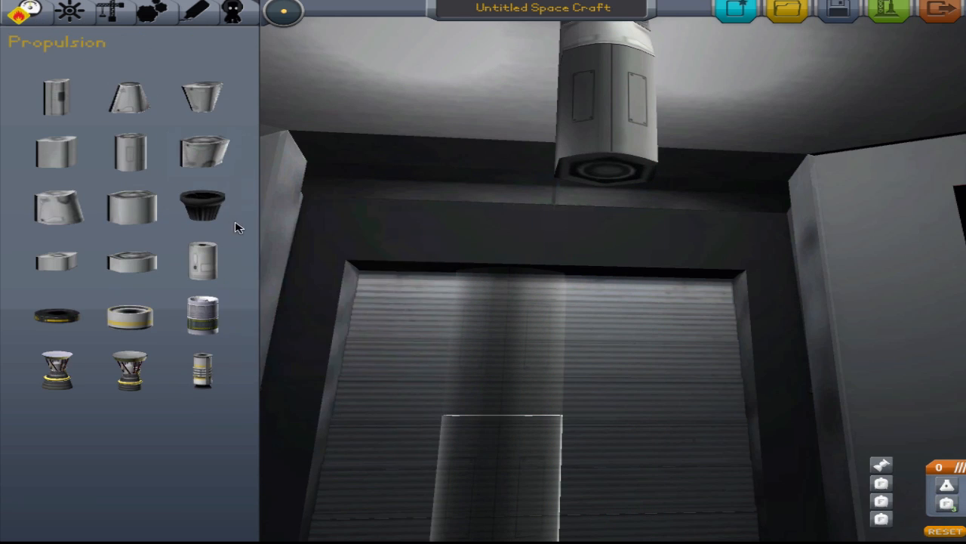
mouse_move(202, 204)
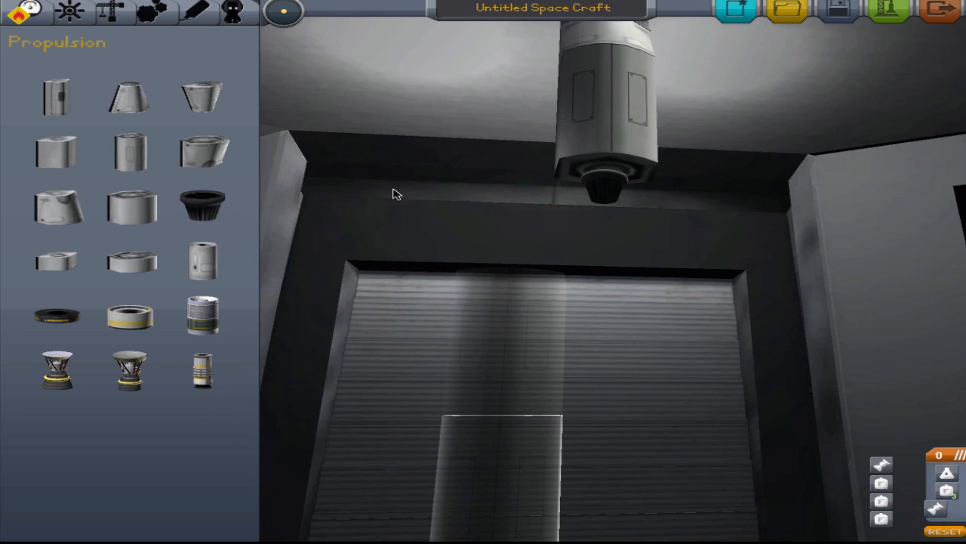
click(113, 12)
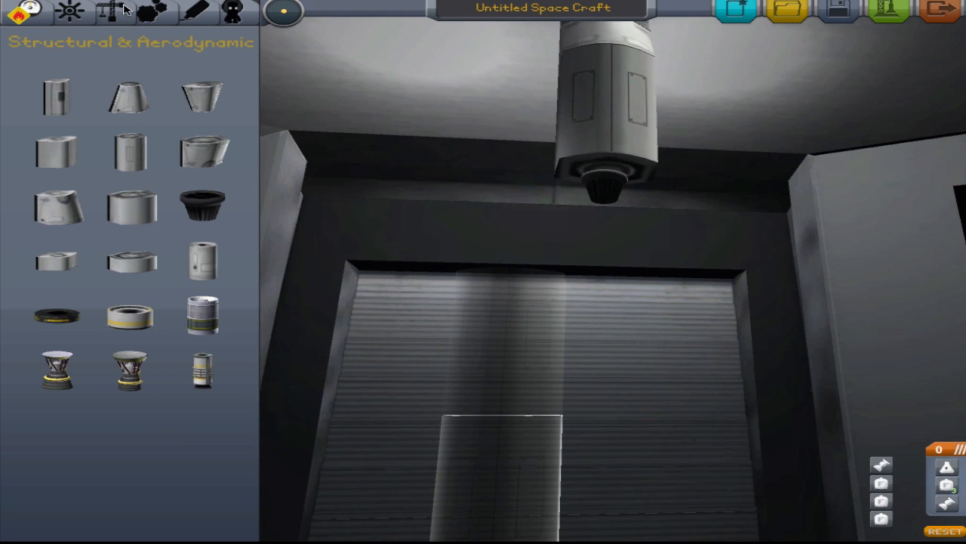
click(106, 11)
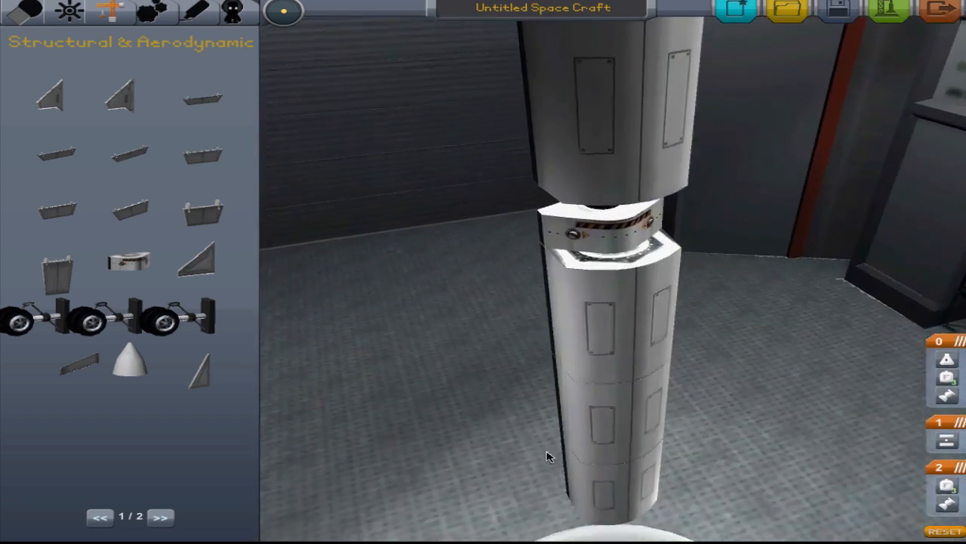
drag(549, 456, 738, 336)
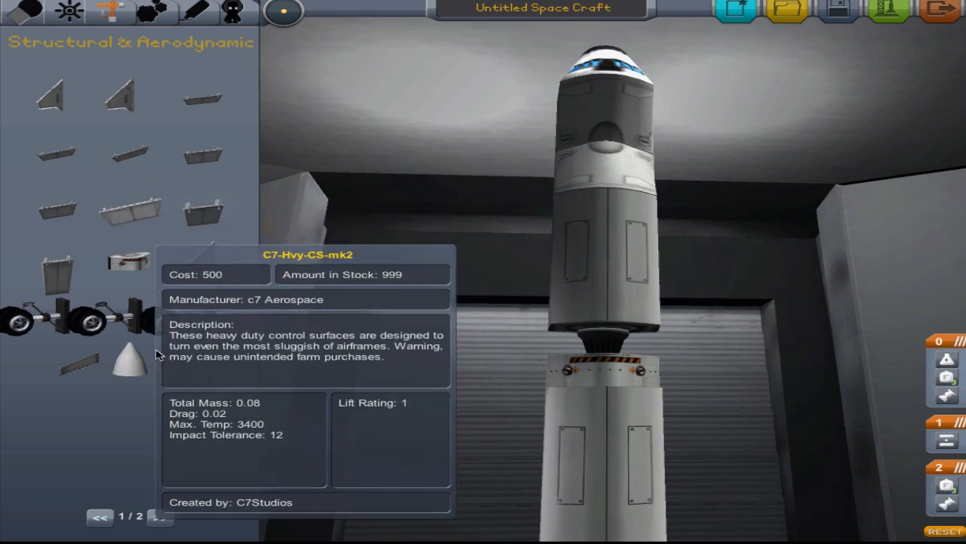
click(159, 516)
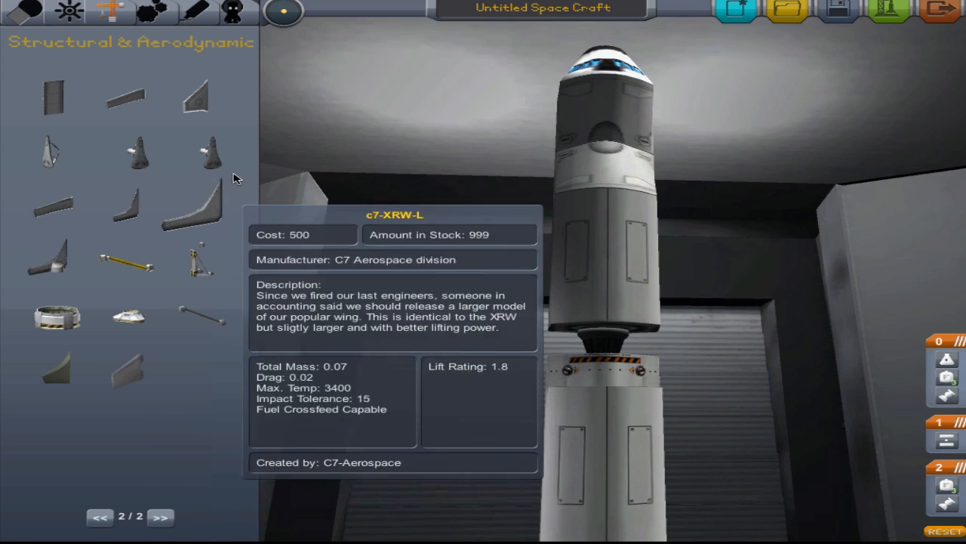
mouse_move(195, 151)
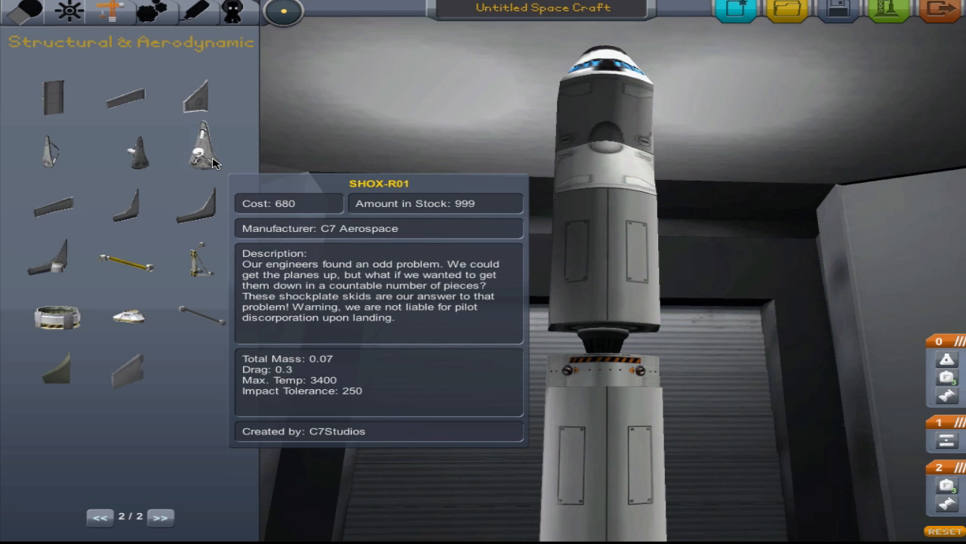
mouse_move(127, 151)
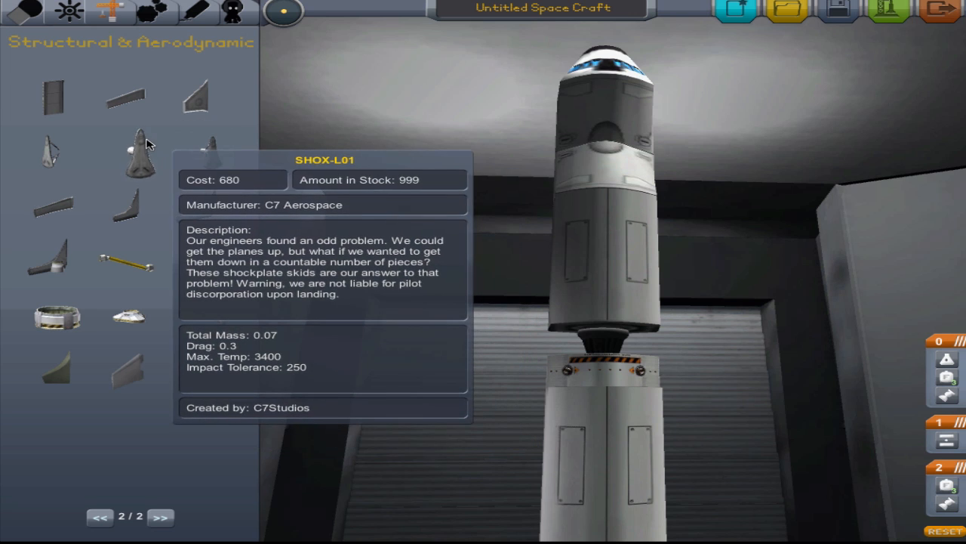
click(17, 11)
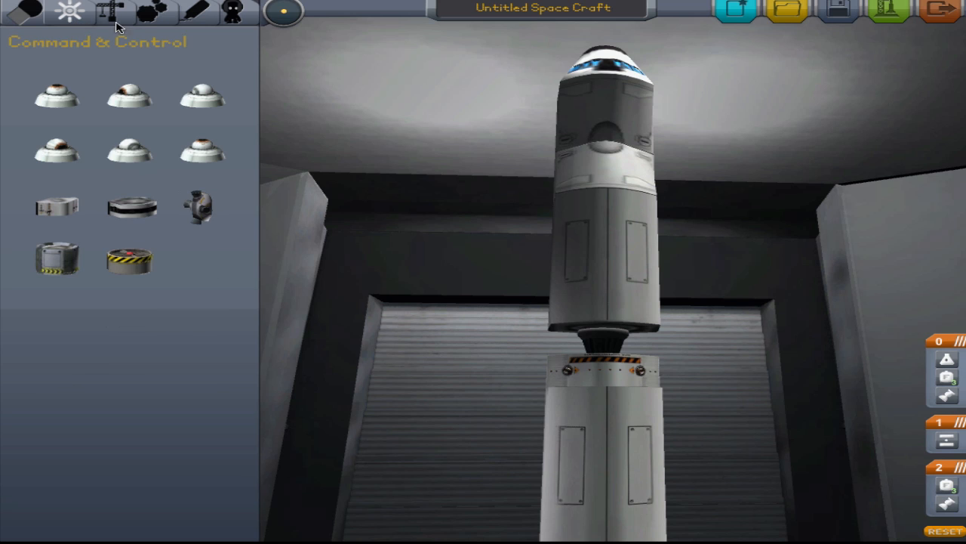
click(106, 11)
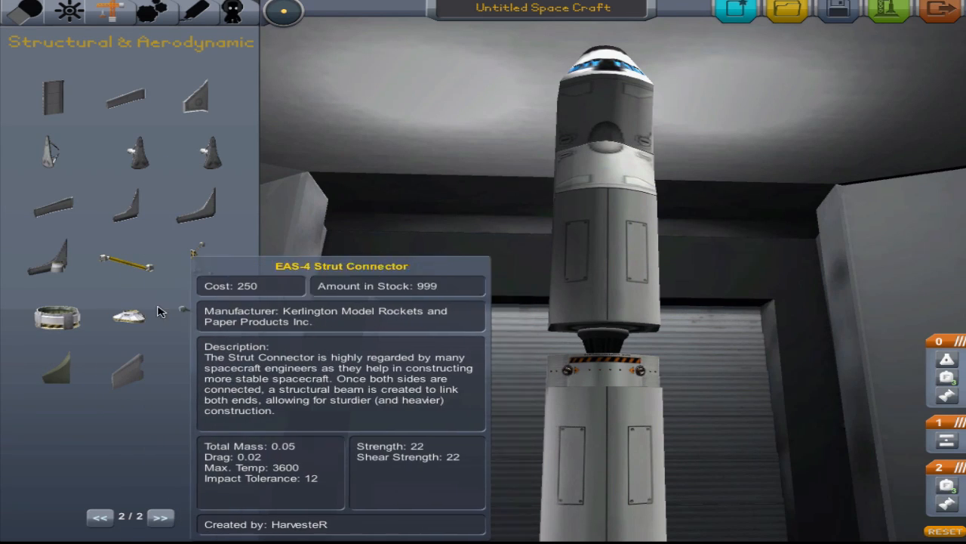
mouse_move(94, 260)
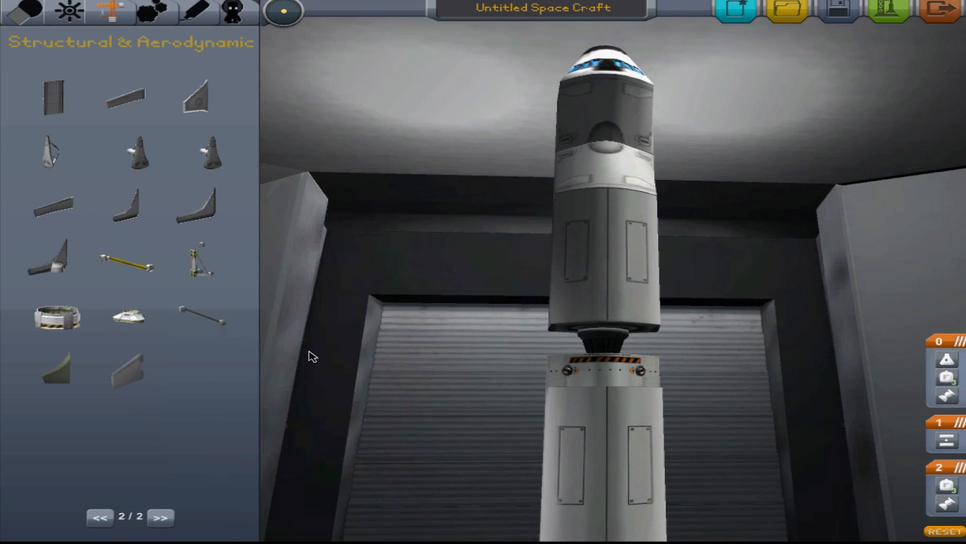
mouse_move(49, 257)
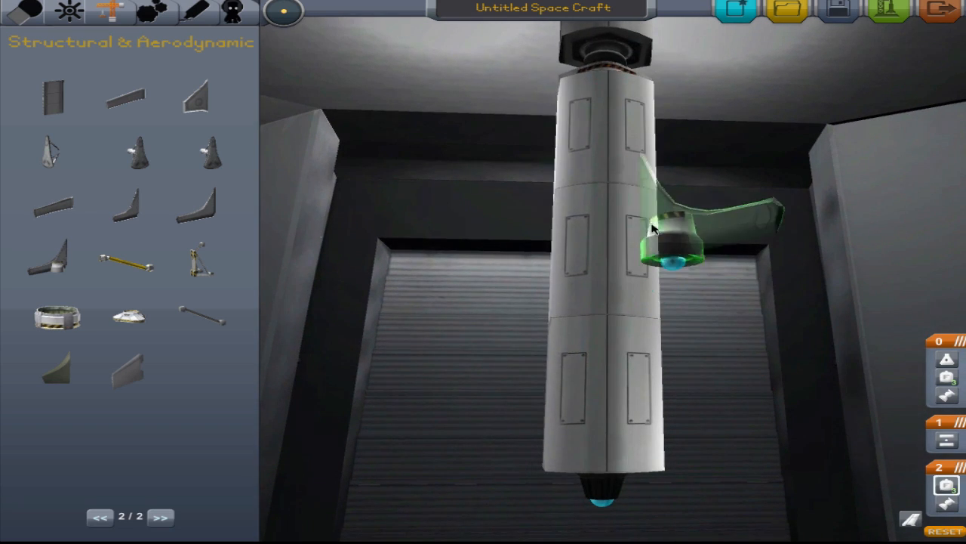
mouse_move(133, 268)
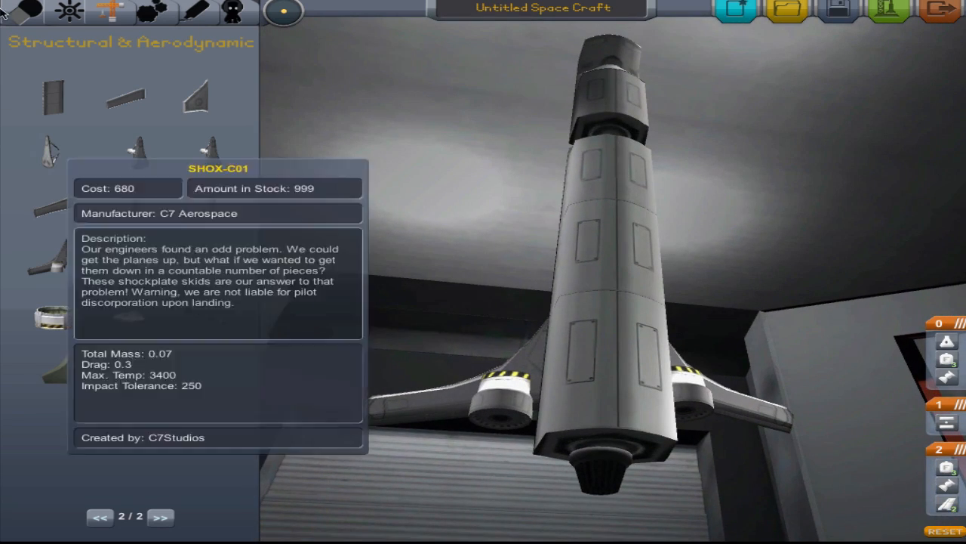
Fit an engine from the Propulsion parts under a winged side pod
click(13, 13)
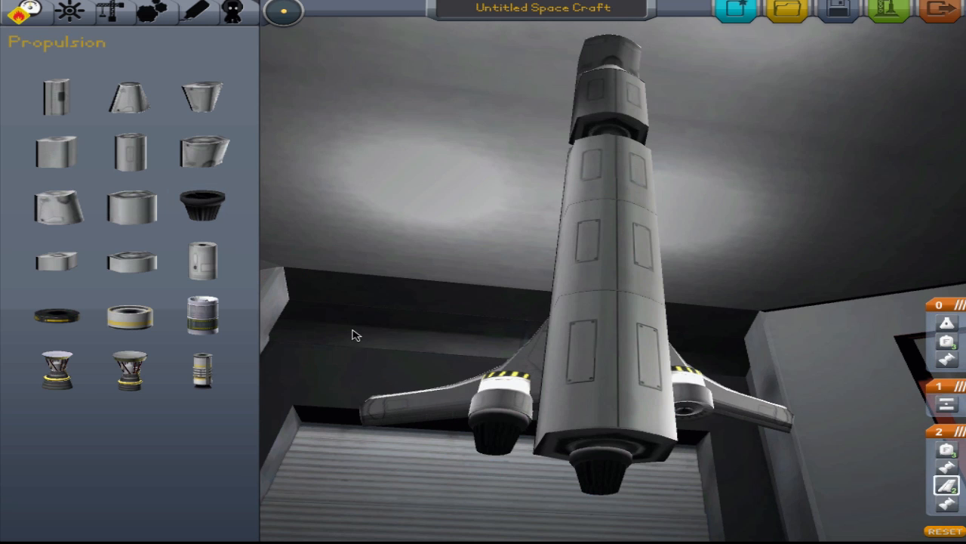
click(732, 434)
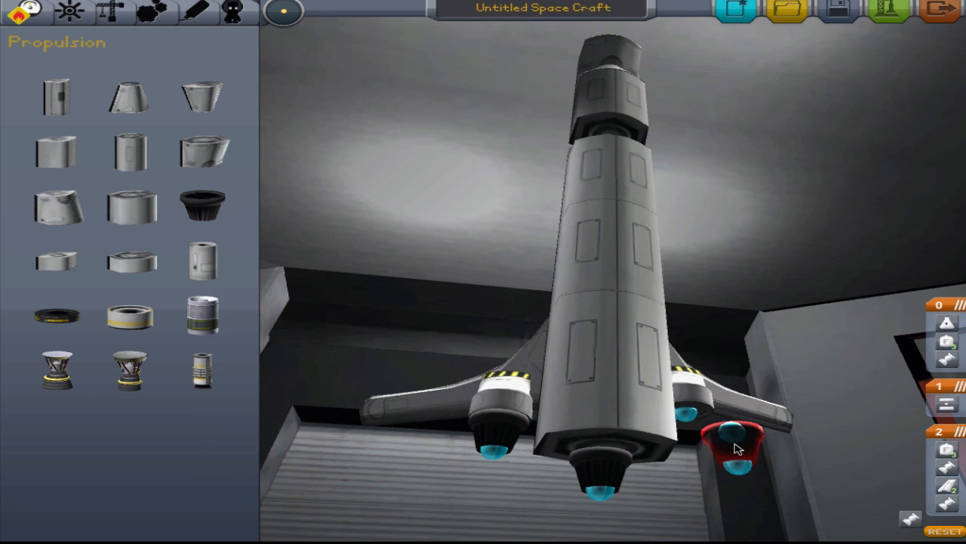
drag(740, 446, 641, 483)
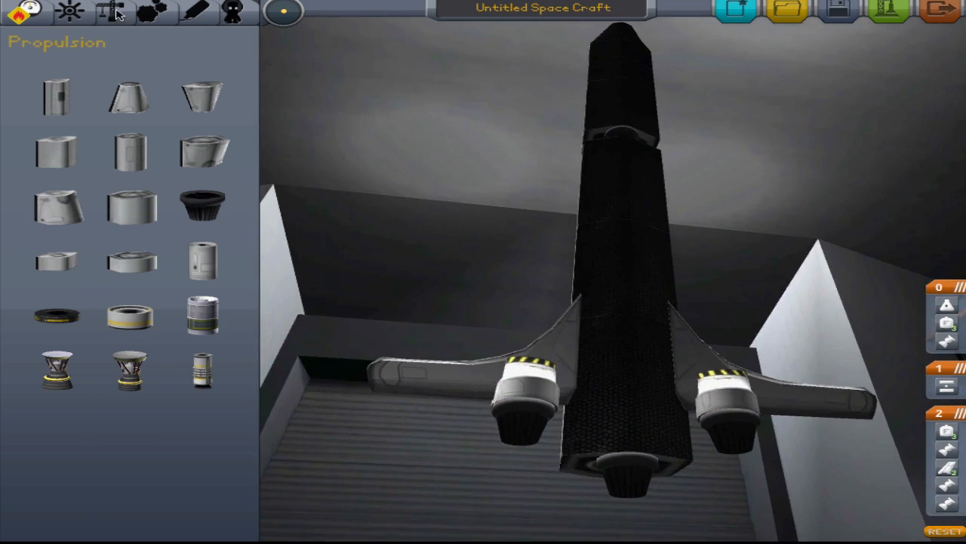
Bring up the Structural & Aerodynamic parts to choose a small wing fin
click(111, 11)
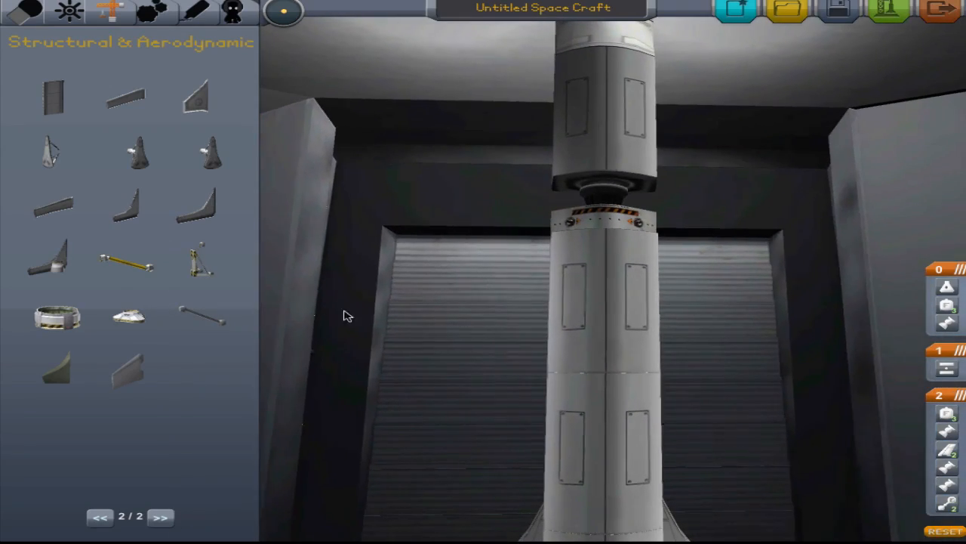
mouse_move(194, 198)
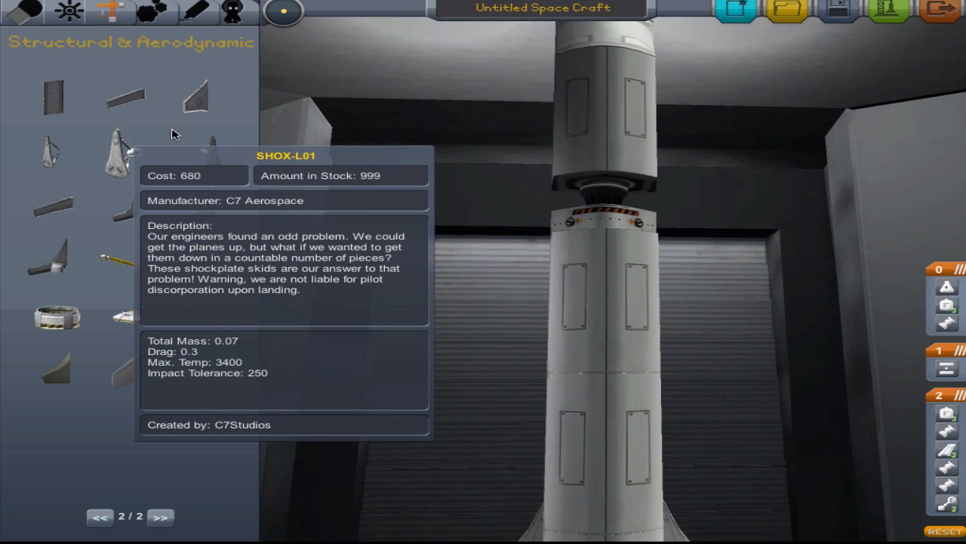
mouse_move(124, 97)
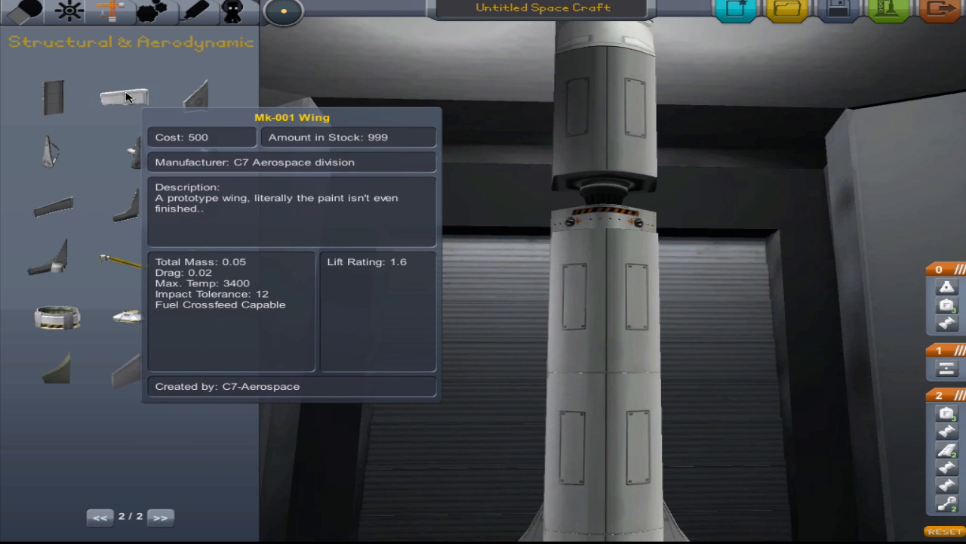
mouse_move(197, 98)
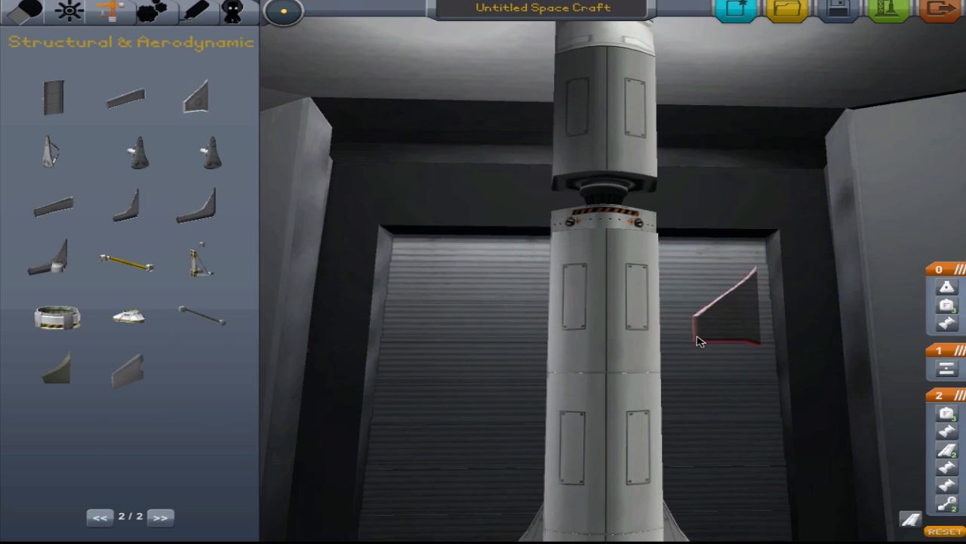
Drop the fin, attach the large wing to the lower tank, and change symmetry mode
drag(725, 309, 276, 230)
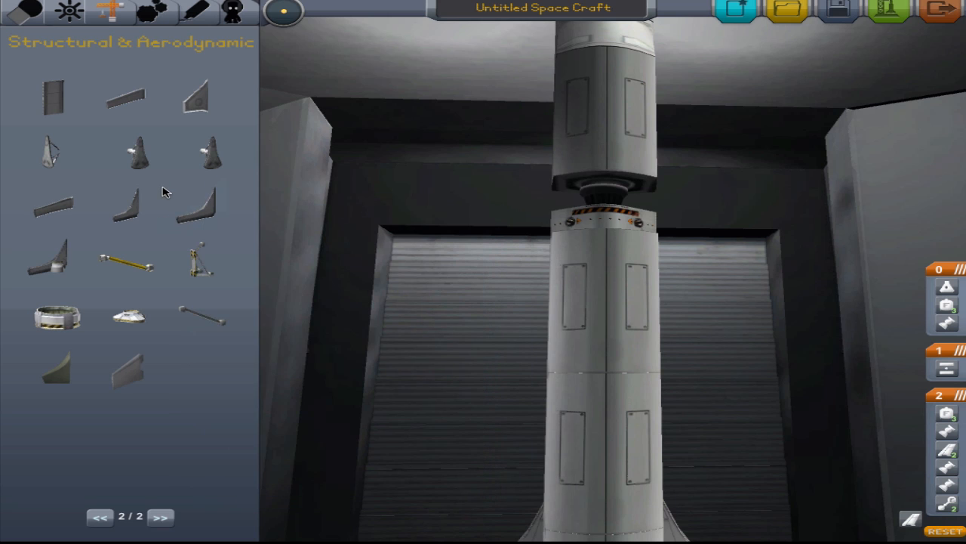
click(99, 517)
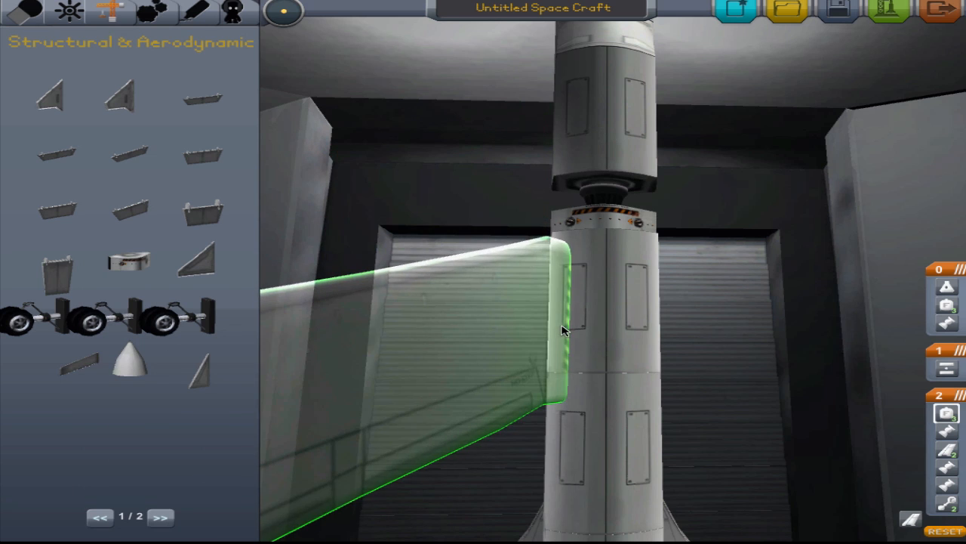
click(558, 332)
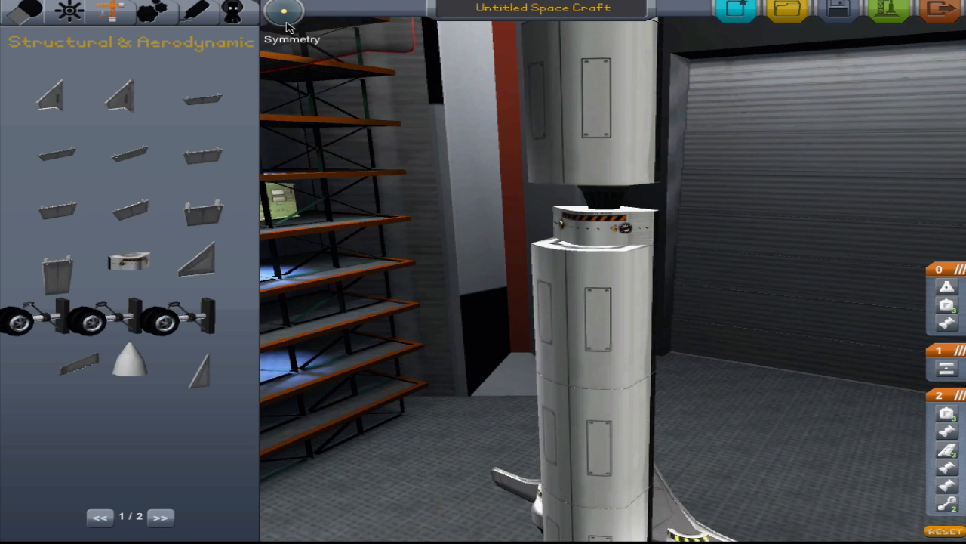
click(285, 12)
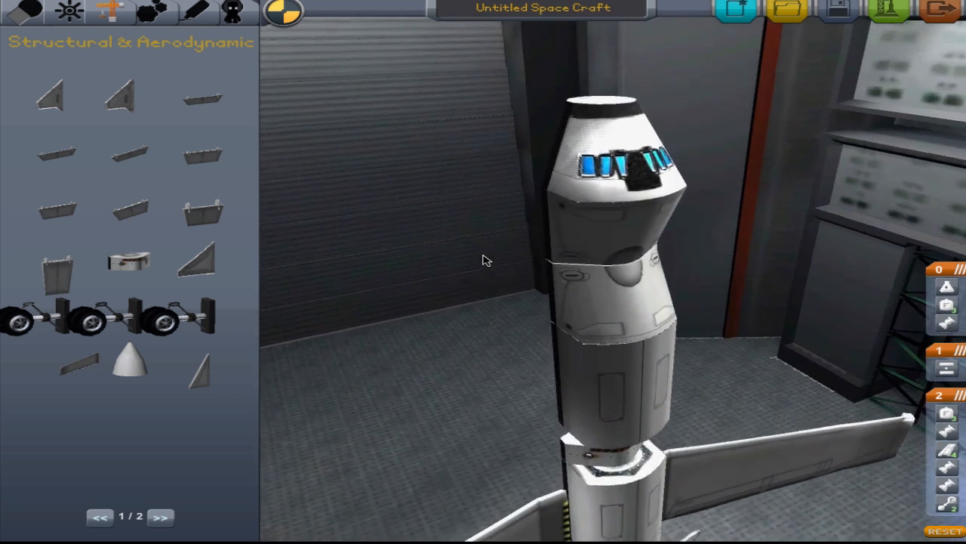
mouse_move(198, 260)
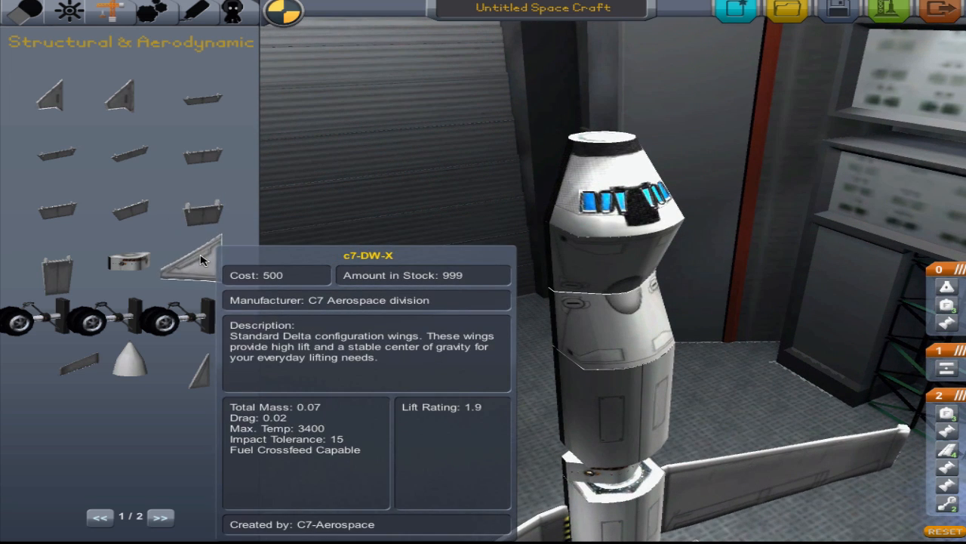
mouse_move(190, 377)
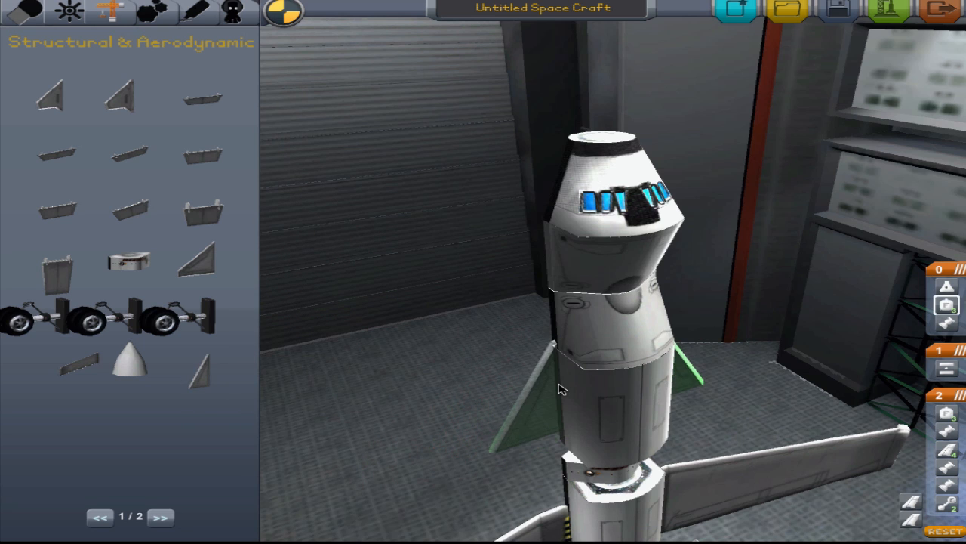
mouse_move(130, 366)
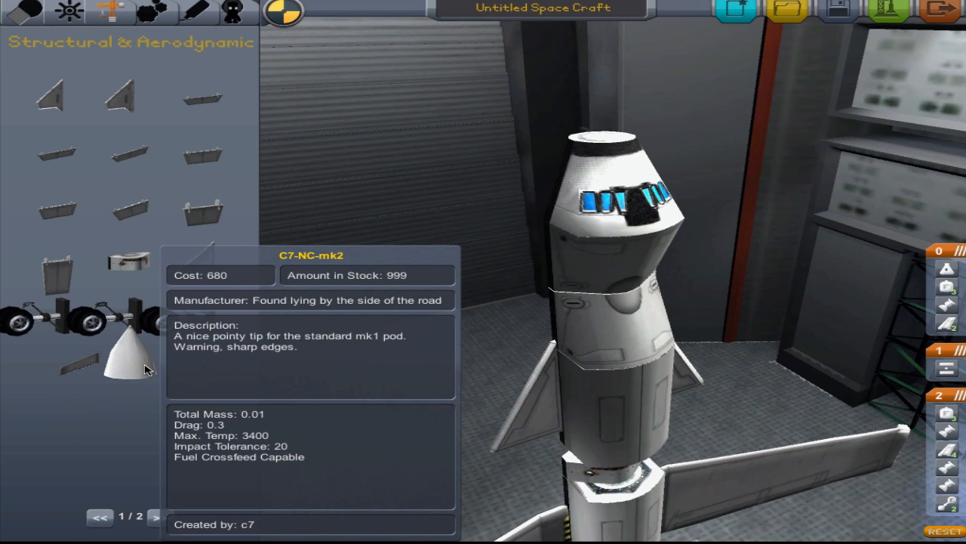
Place the advanced SAS module on the rocket's nose from Command & Control
click(65, 12)
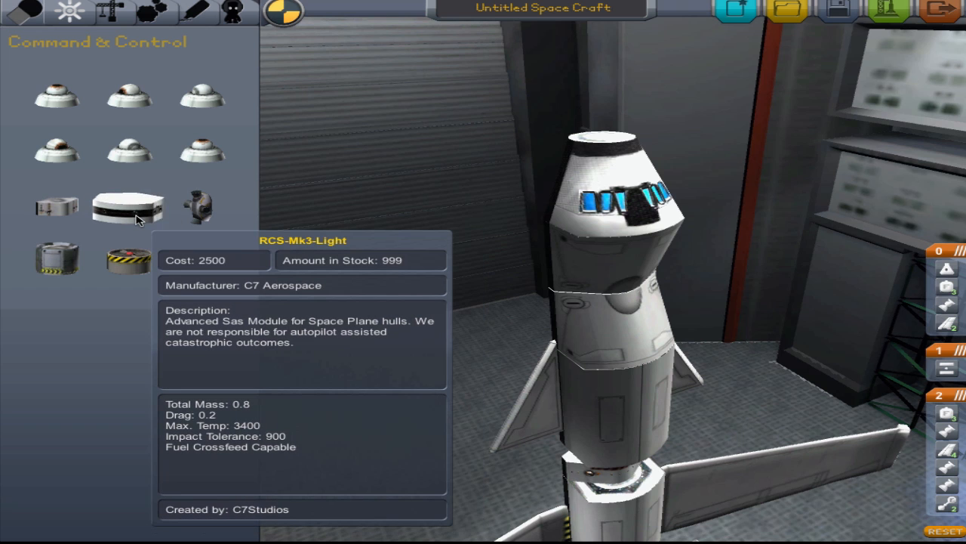
mouse_move(57, 206)
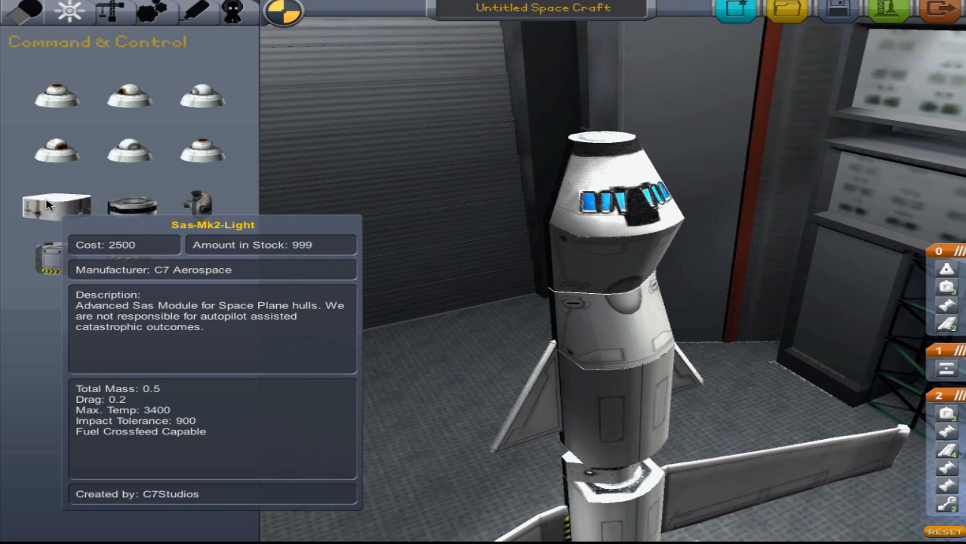
mouse_move(130, 206)
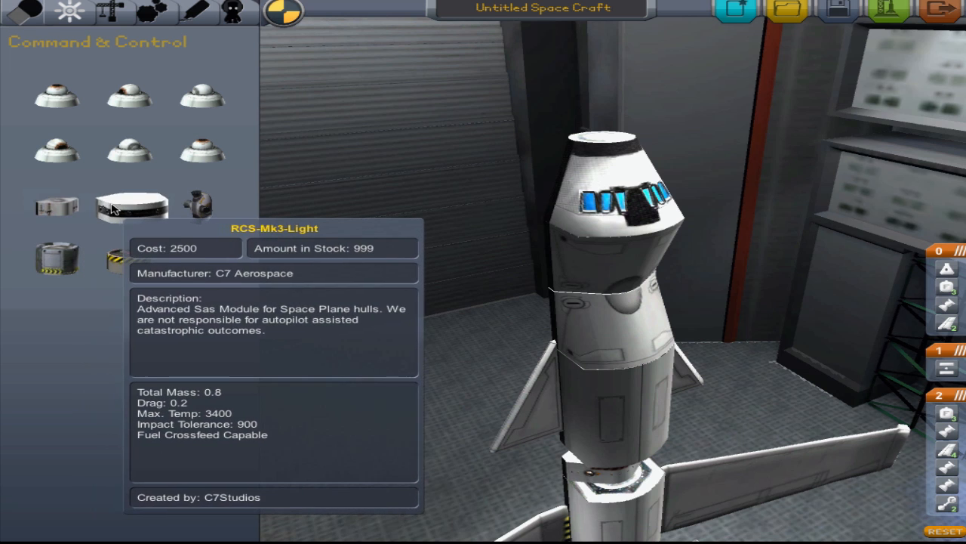
mouse_move(129, 206)
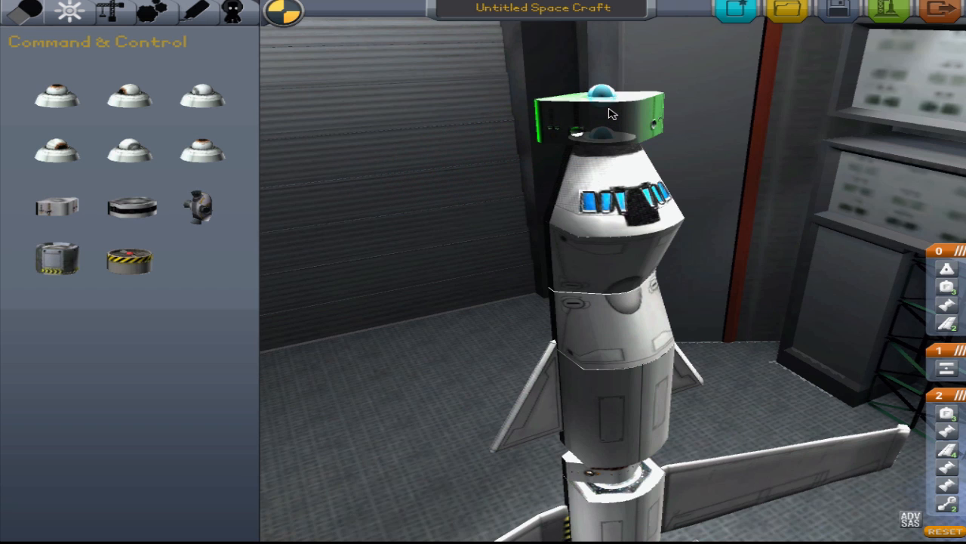
click(162, 10)
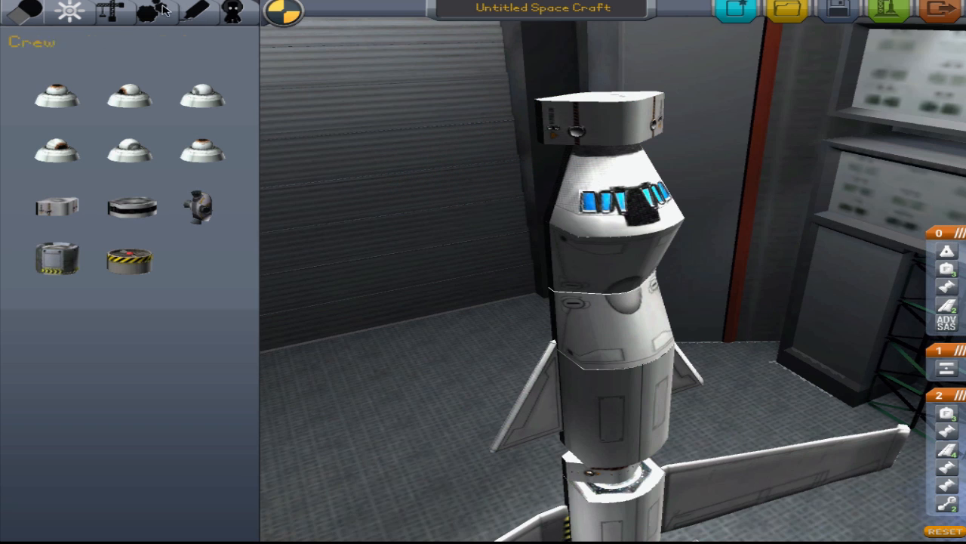
click(157, 10)
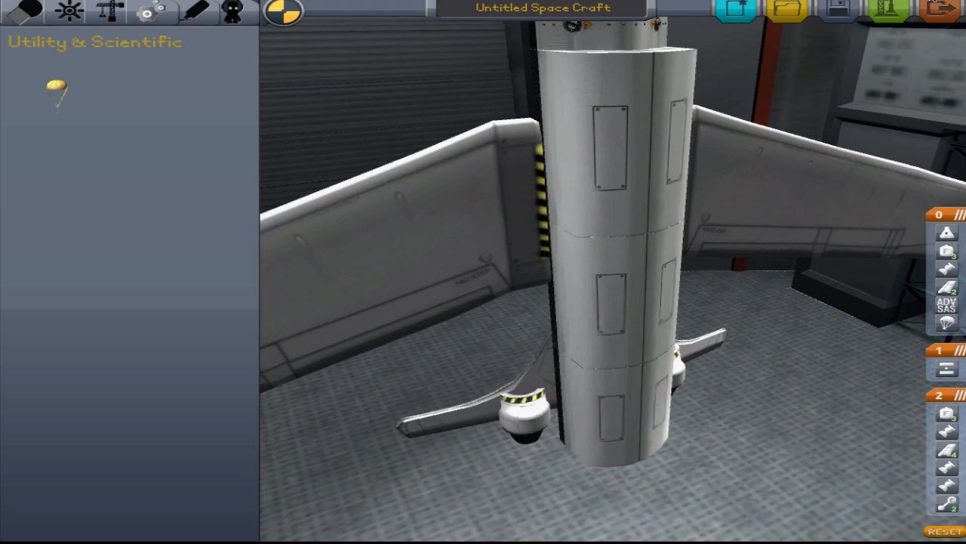
mouse_move(609, 12)
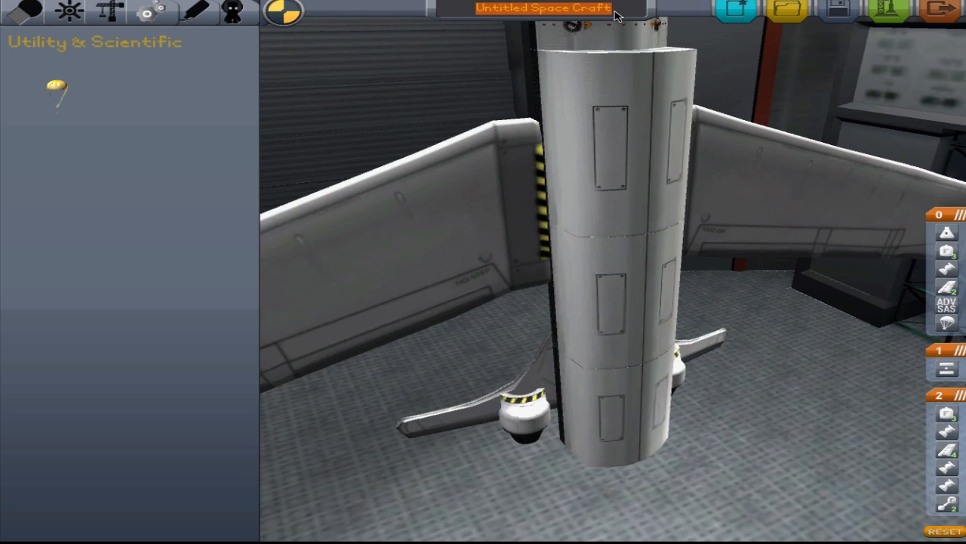
Name the craft 'planetospace' and roll it out to the launch pad
text(planeto)
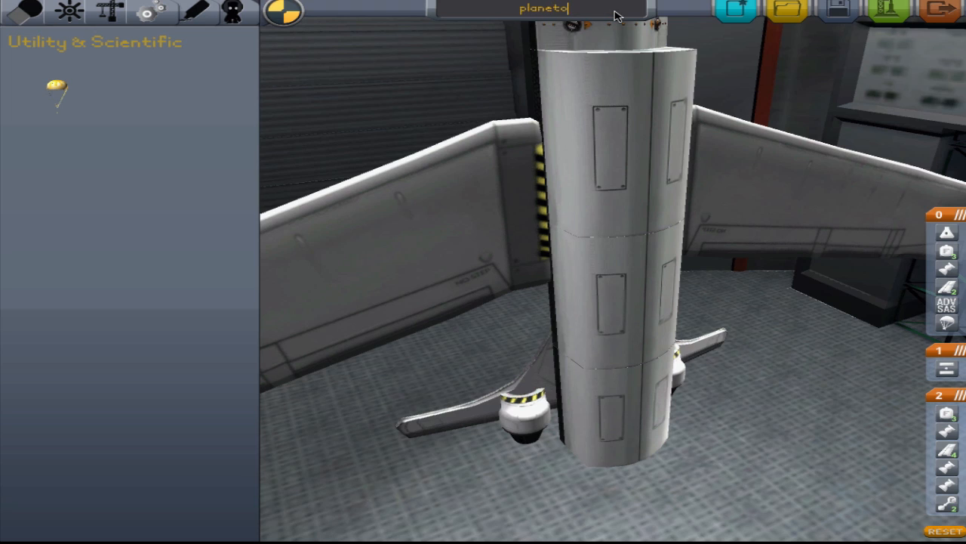
text(space)
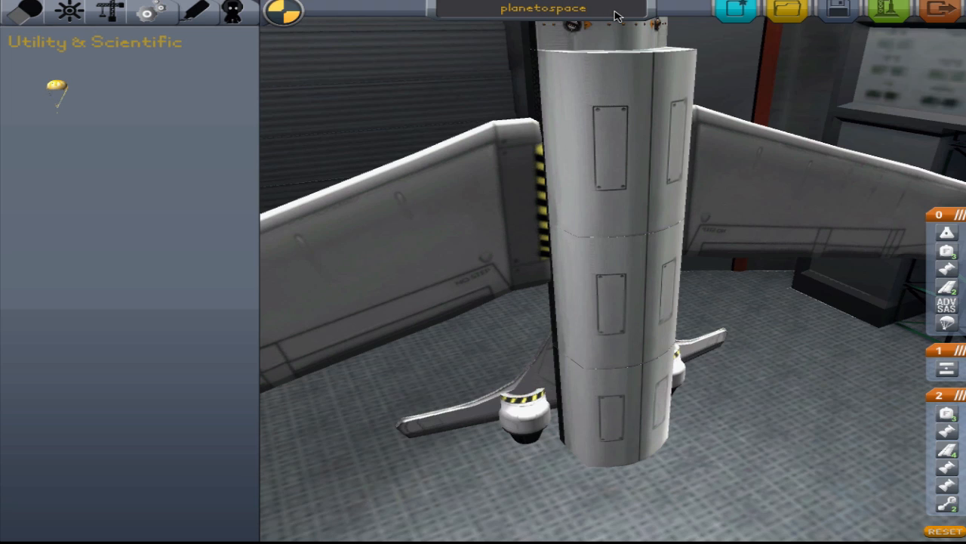
mouse_move(889, 9)
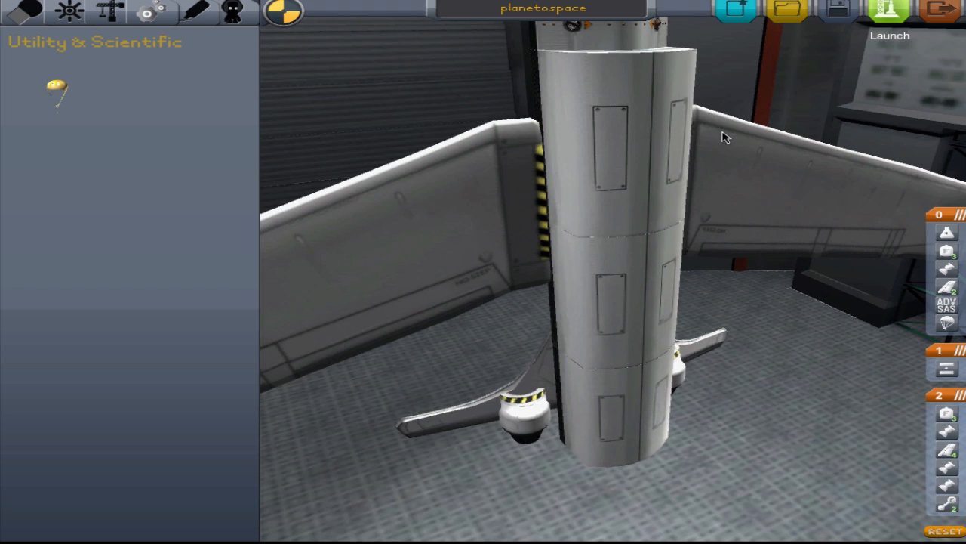
click(889, 18)
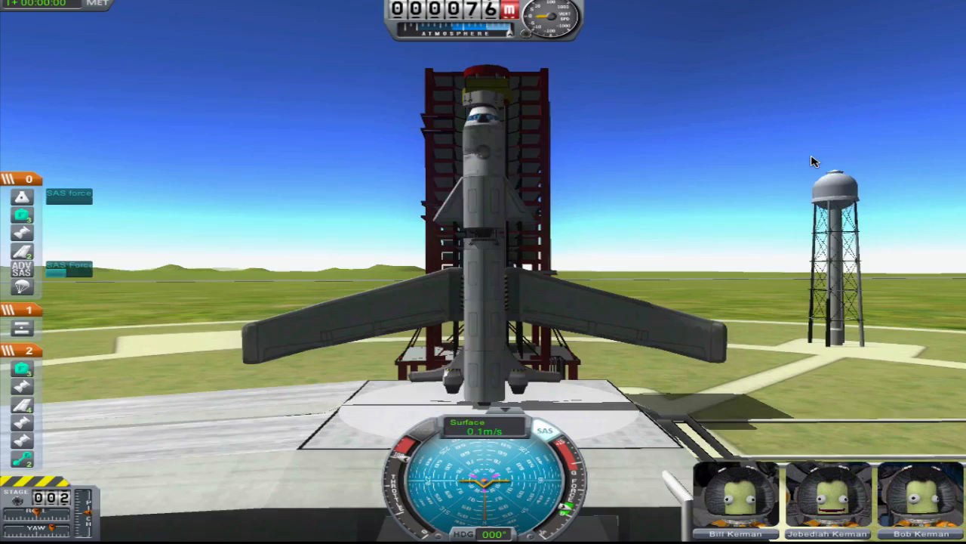
Stage planetospace twice to lift off, flying until it splashes down and is destroyed
key(space)
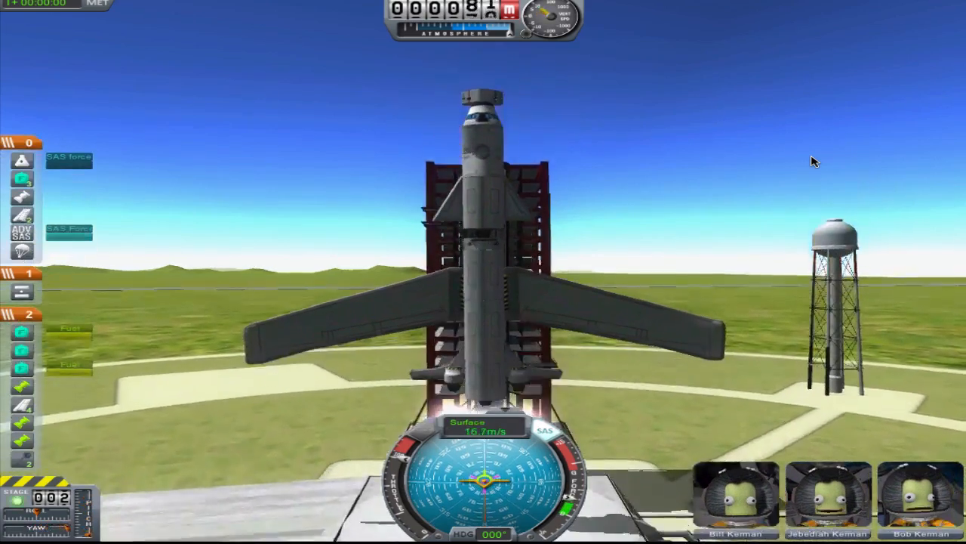
key(space)
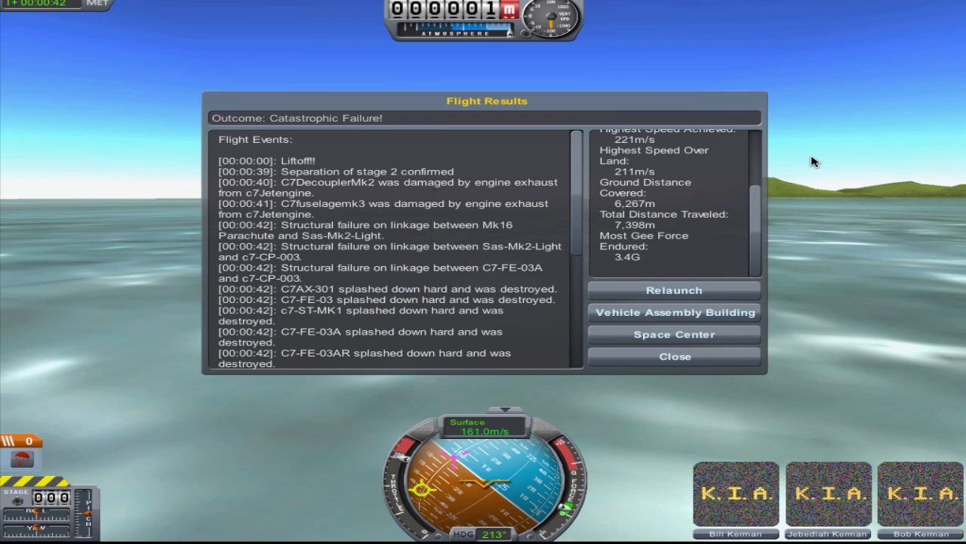
mouse_move(632, 300)
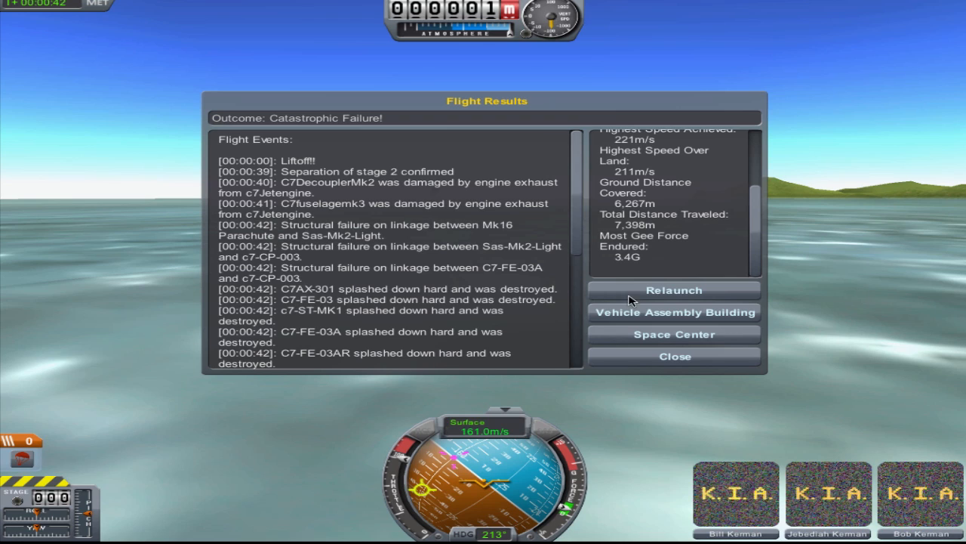
mouse_move(792, 370)
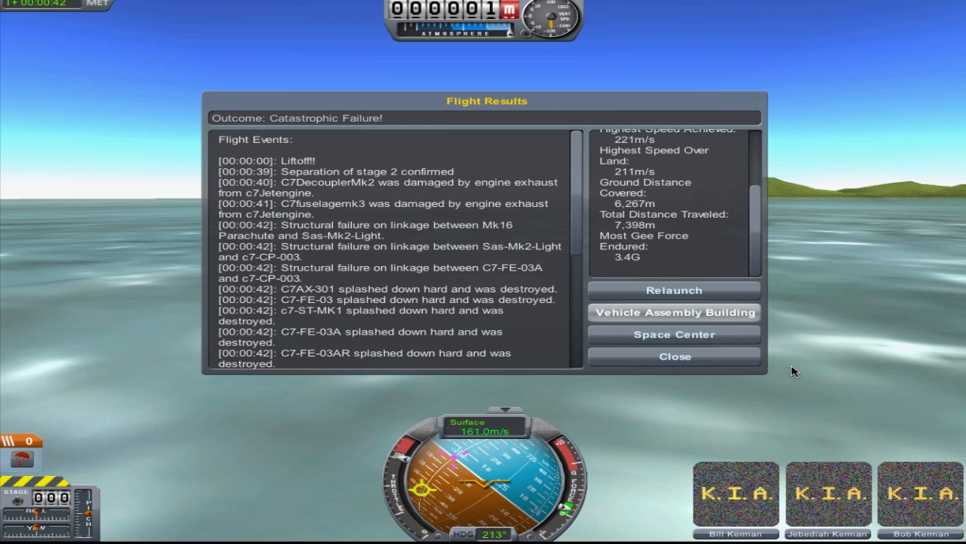
mouse_move(390, 80)
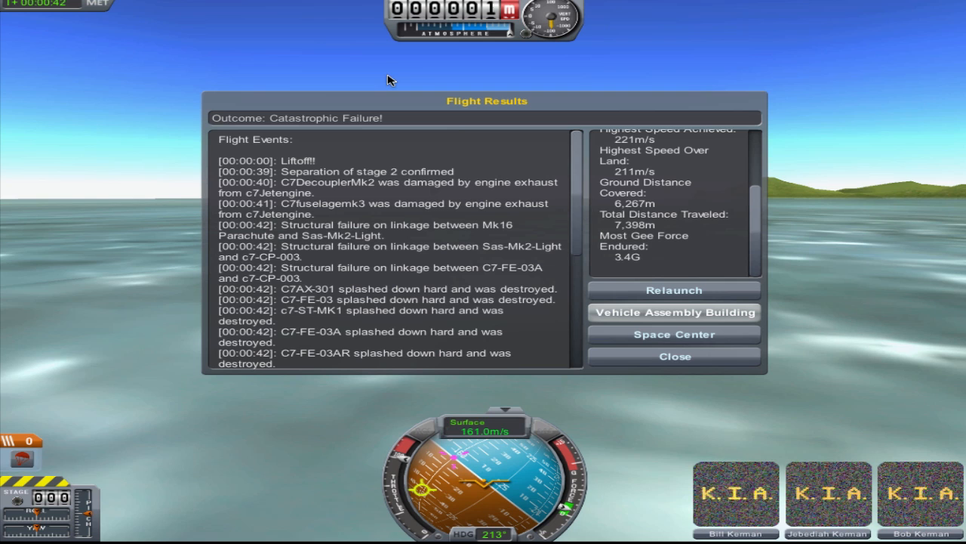
Choose Vehicle Assembly Building from the Flight Results to reload planetospace for rework
click(673, 312)
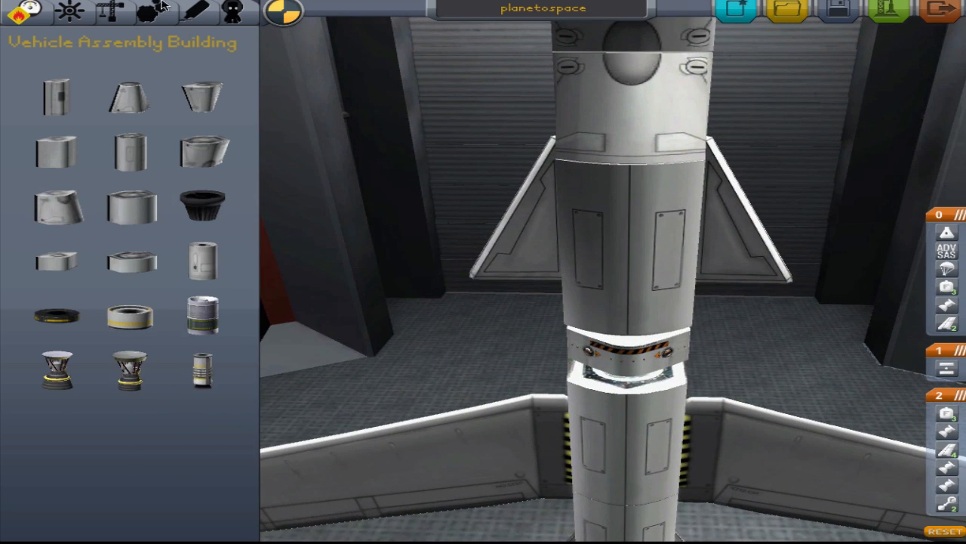
Show the Structural & Aerodynamic parts and turn symmetry off for single placement
click(111, 11)
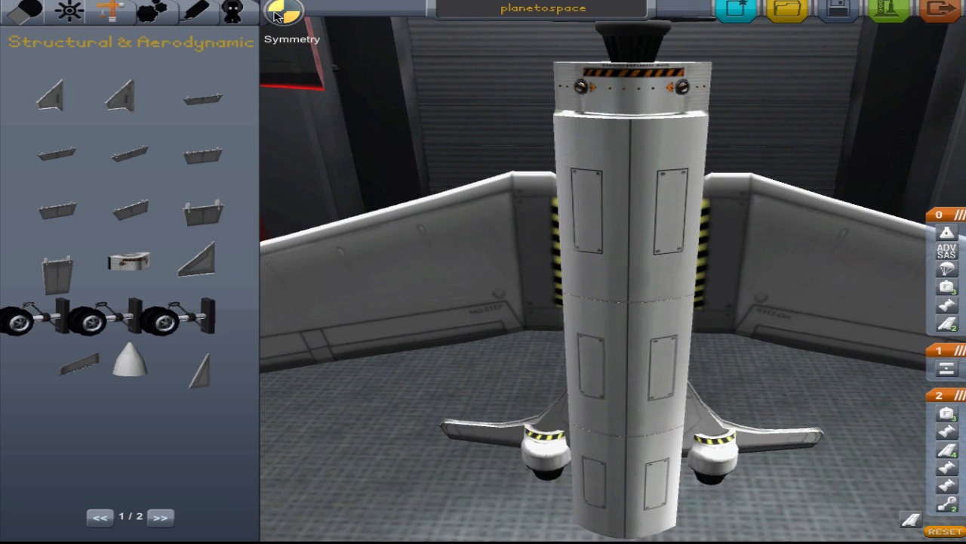
click(285, 12)
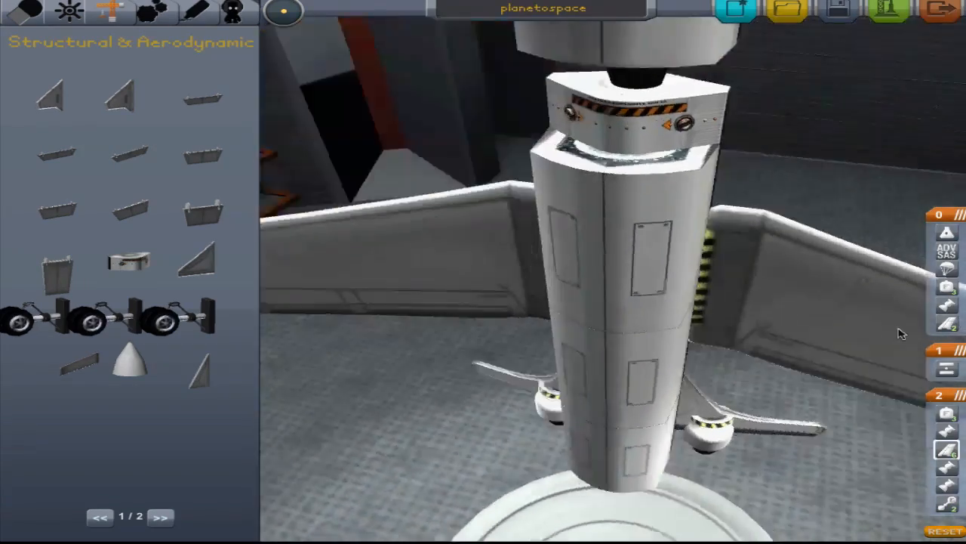
mouse_move(197, 370)
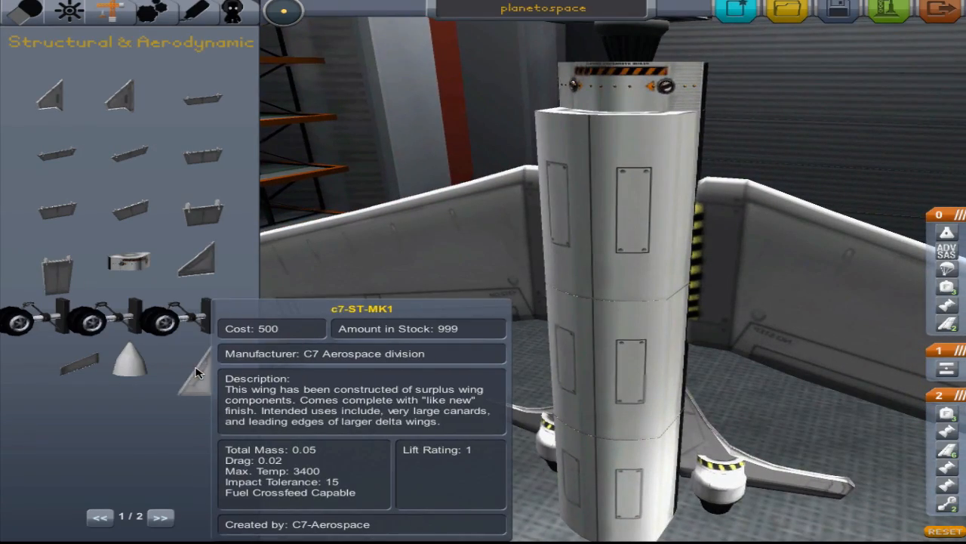
mouse_move(128, 370)
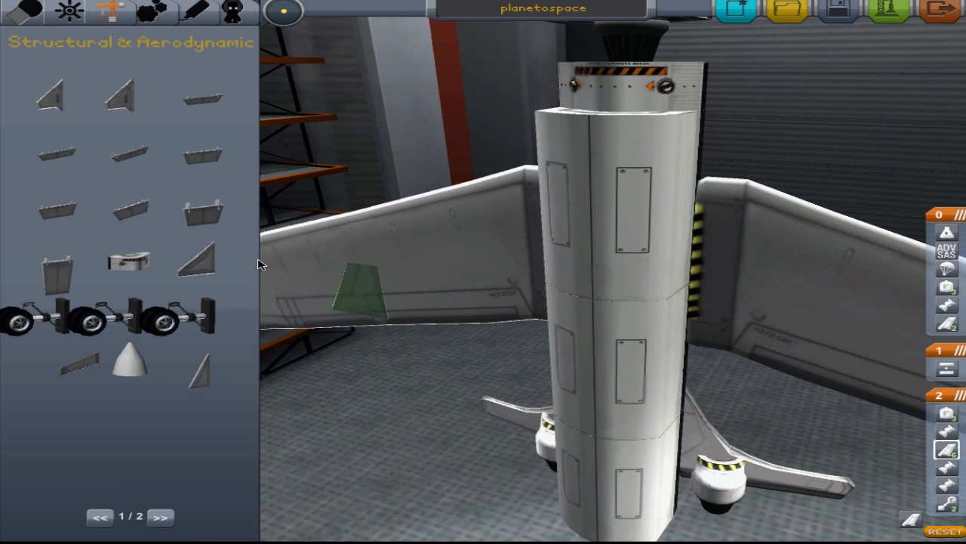
mouse_move(121, 98)
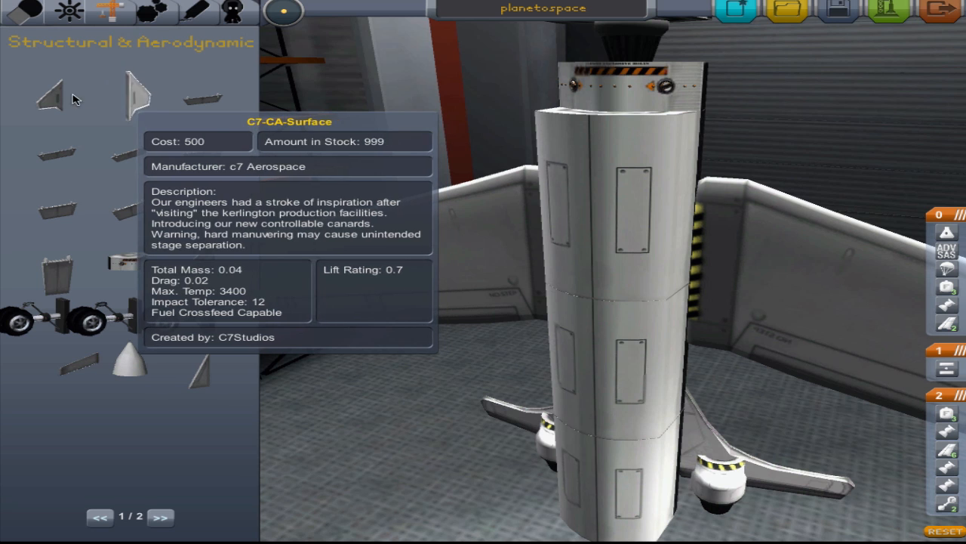
mouse_move(53, 91)
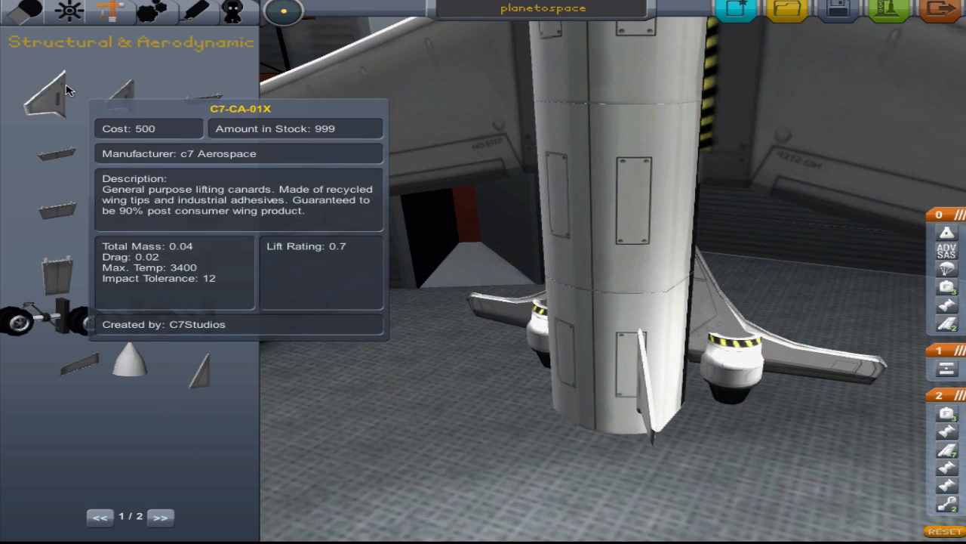
Attach another C7-CA-01X canard higher on the fuselage and launch planetospace
click(51, 95)
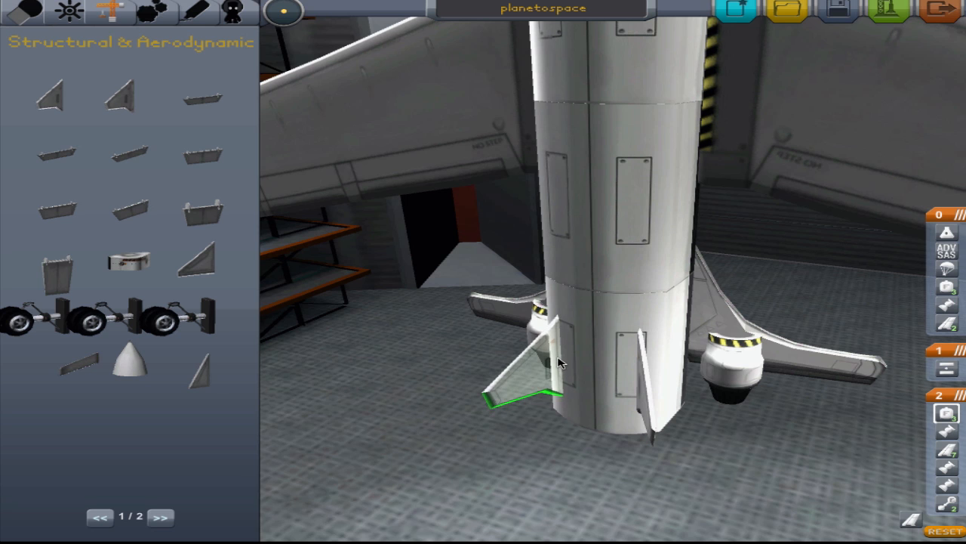
mouse_move(52, 91)
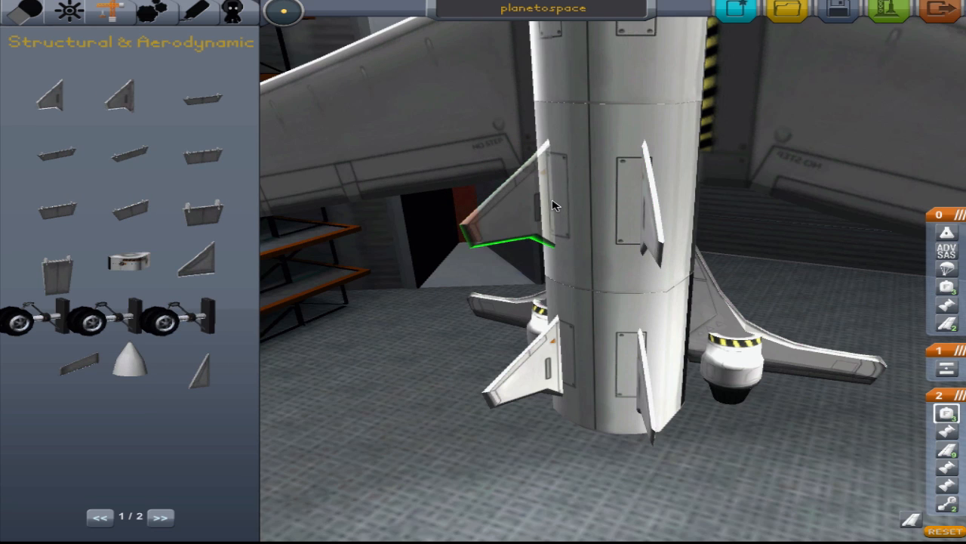
click(536, 203)
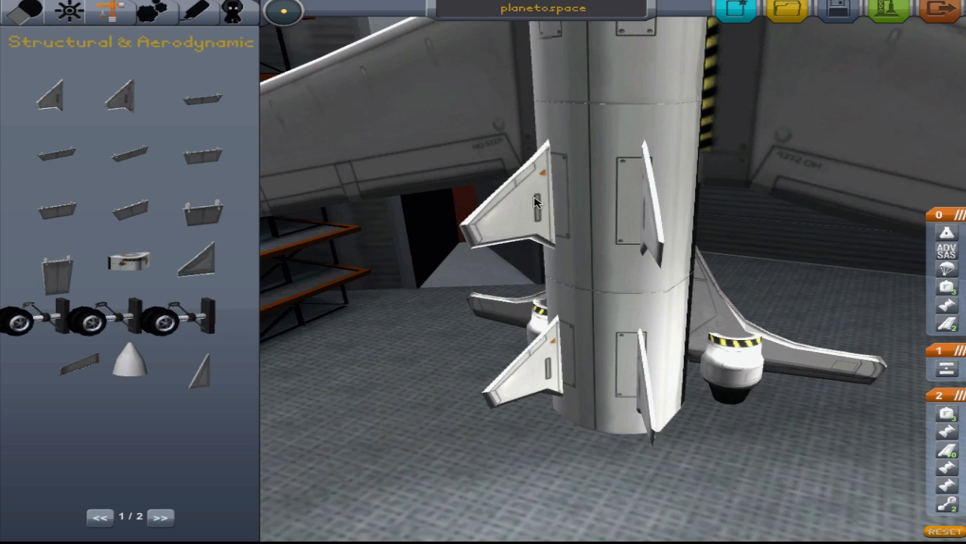
mouse_move(838, 9)
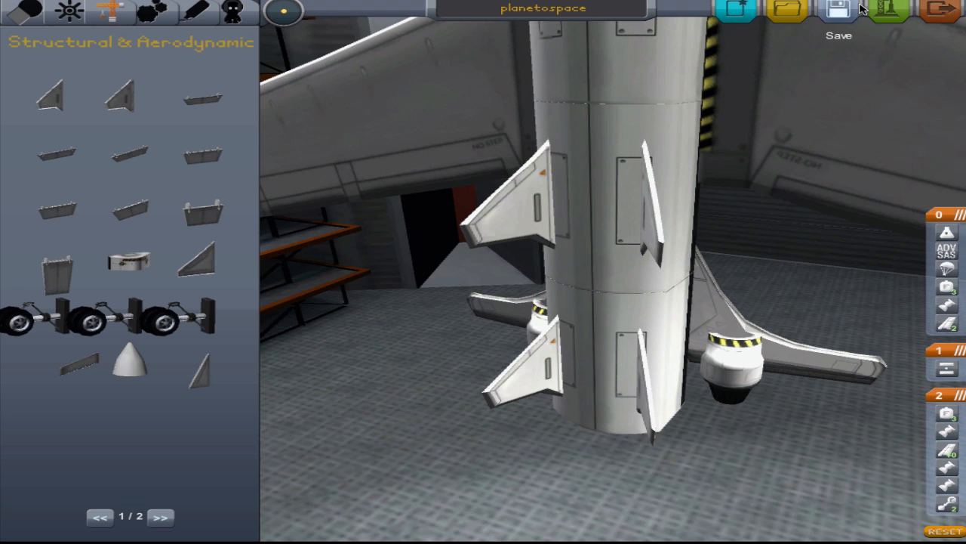
mouse_move(889, 11)
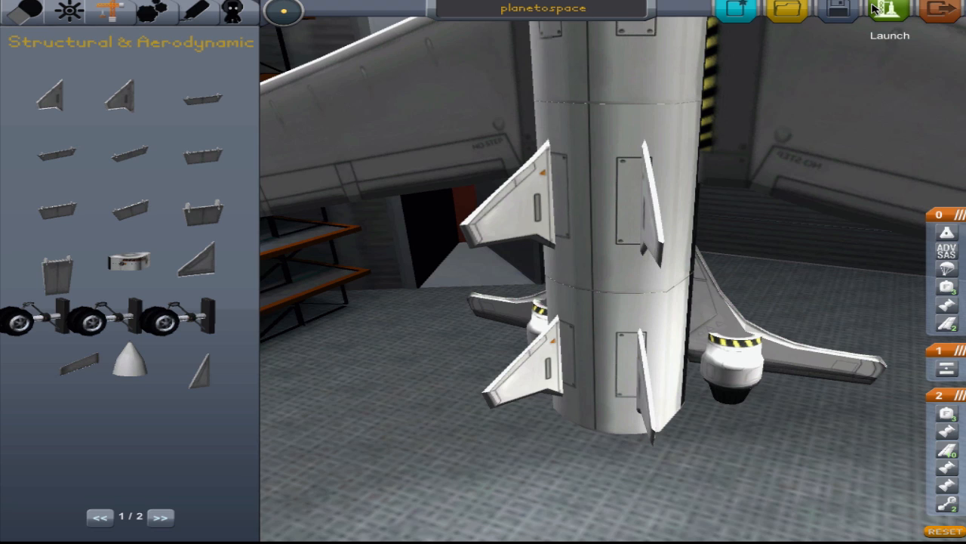
mouse_move(841, 99)
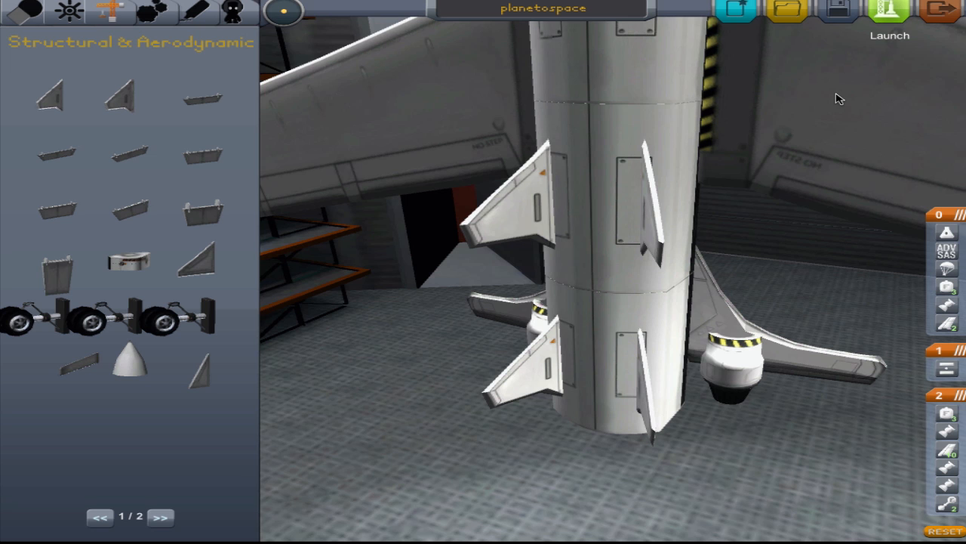
click(889, 15)
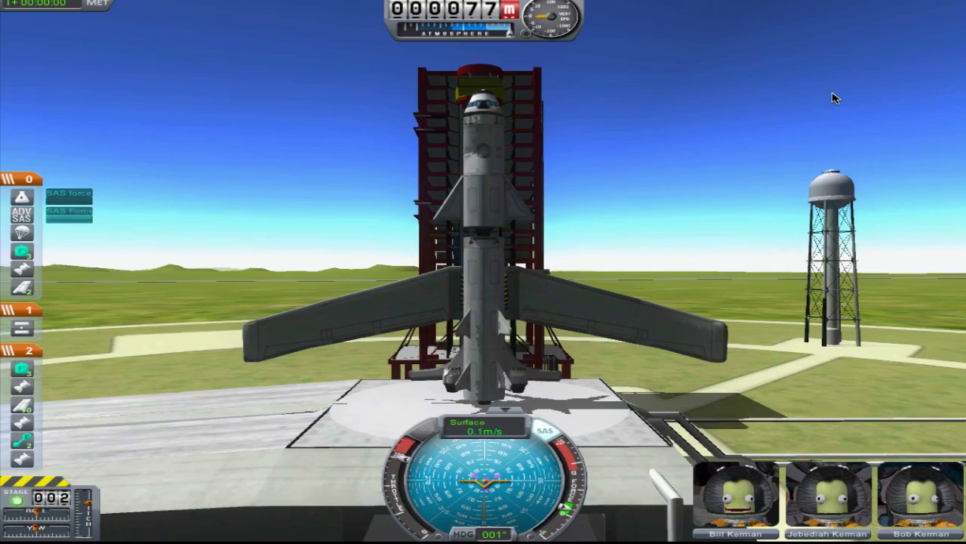
key(space)
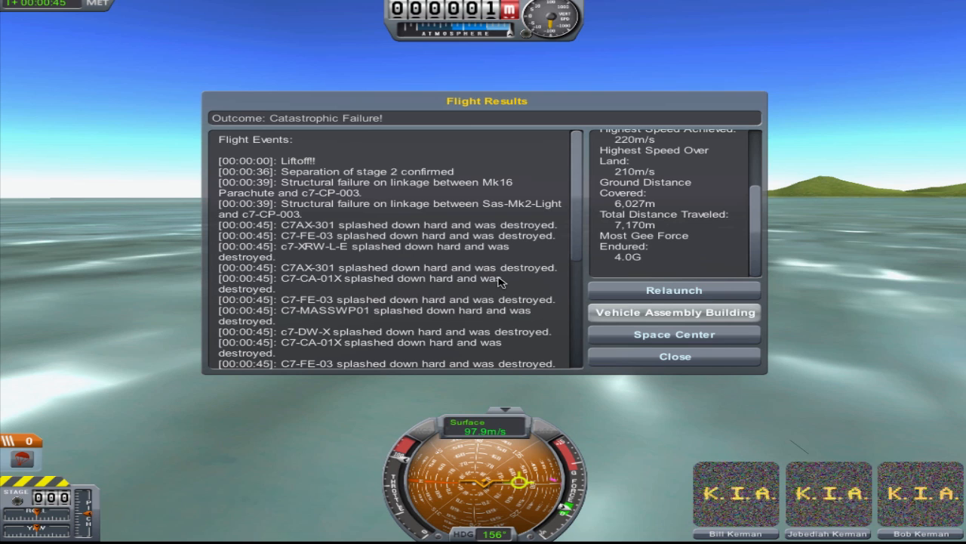
Choose Vehicle Assembly Building from the Flight Results after the second crash
click(673, 312)
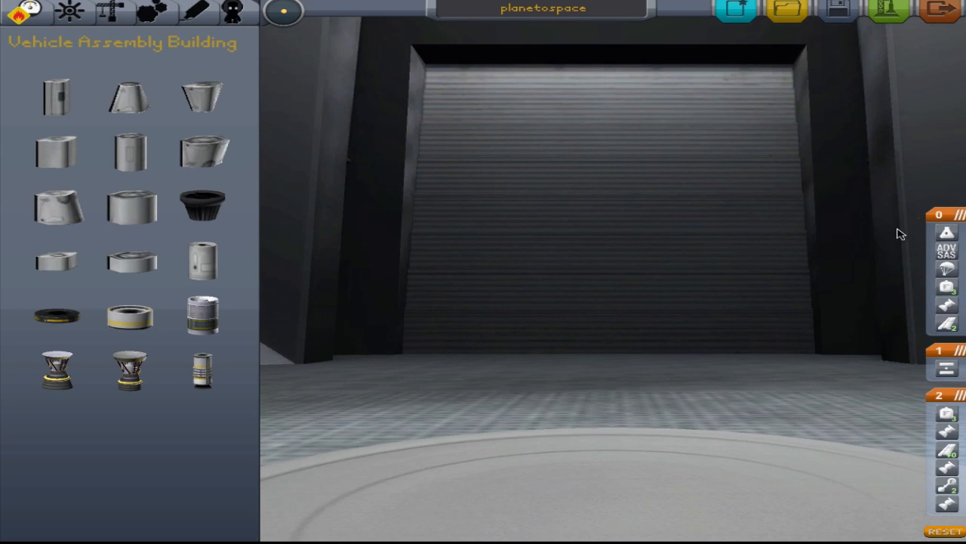